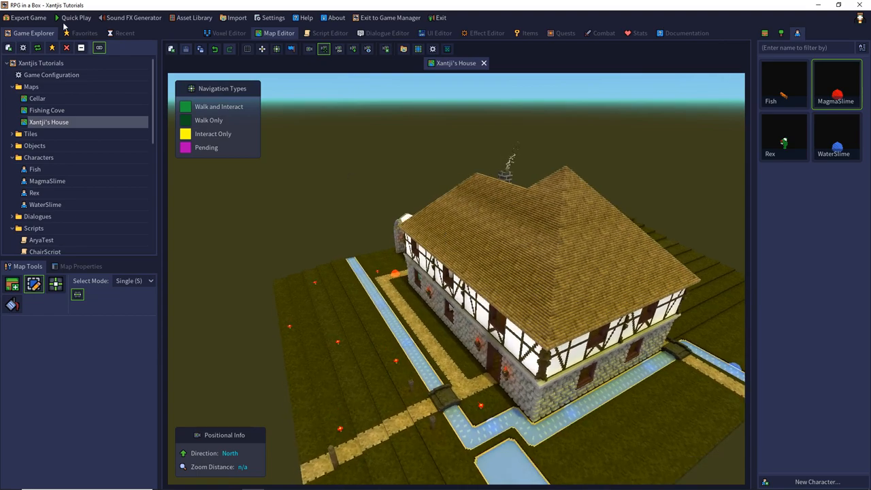
# Quick Play the project to test the house map in-game.
pyautogui.click(76, 18)
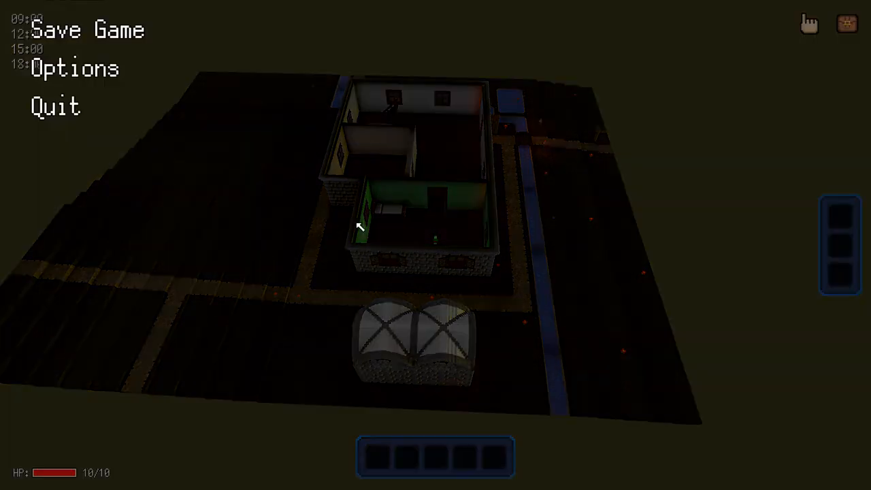
pyautogui.click(55, 106)
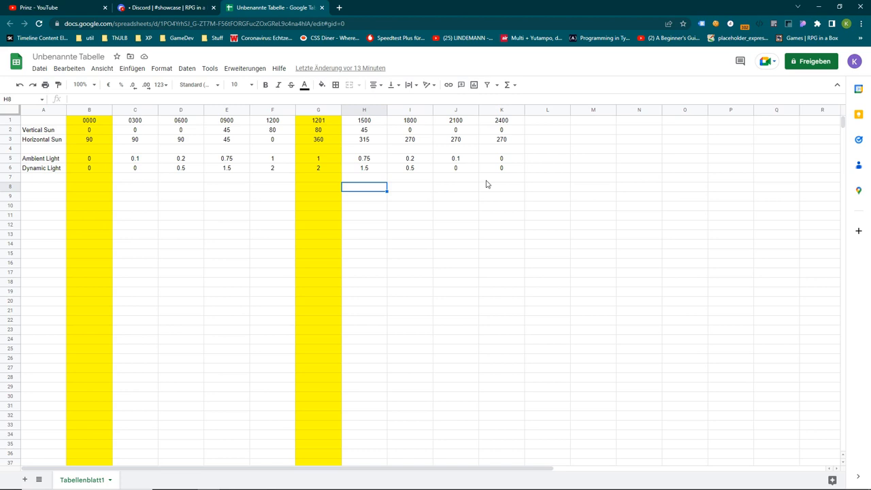
pyautogui.moveTo(267, 212)
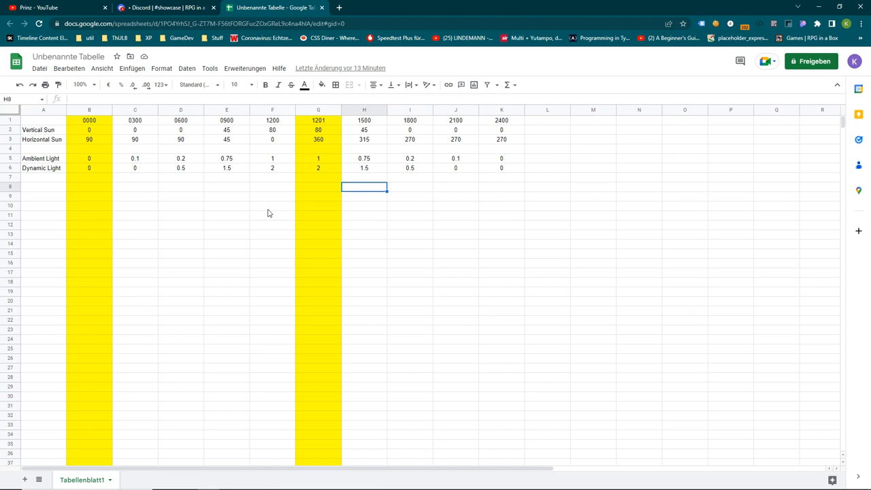
pyautogui.moveTo(162, 196)
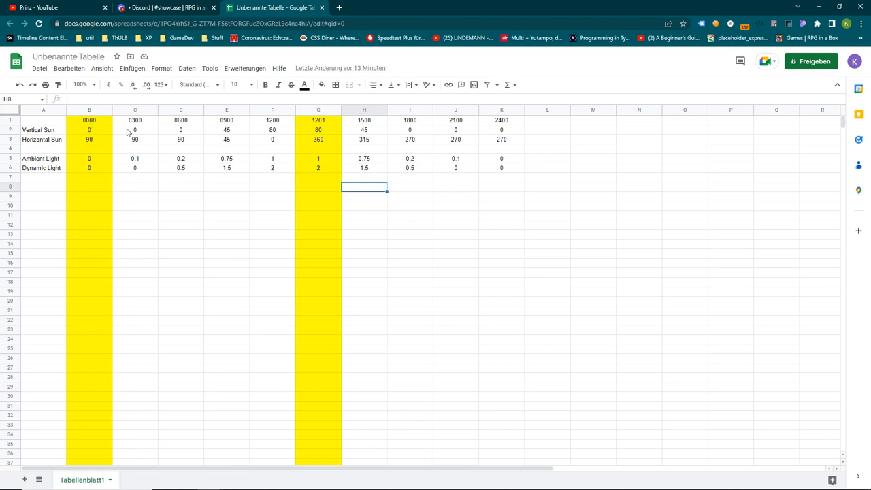
pyautogui.moveTo(182, 135)
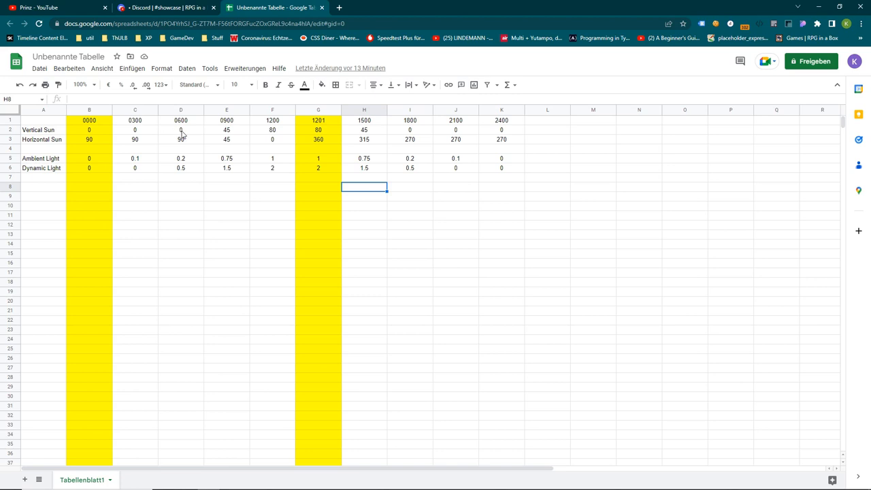
pyautogui.moveTo(188, 130)
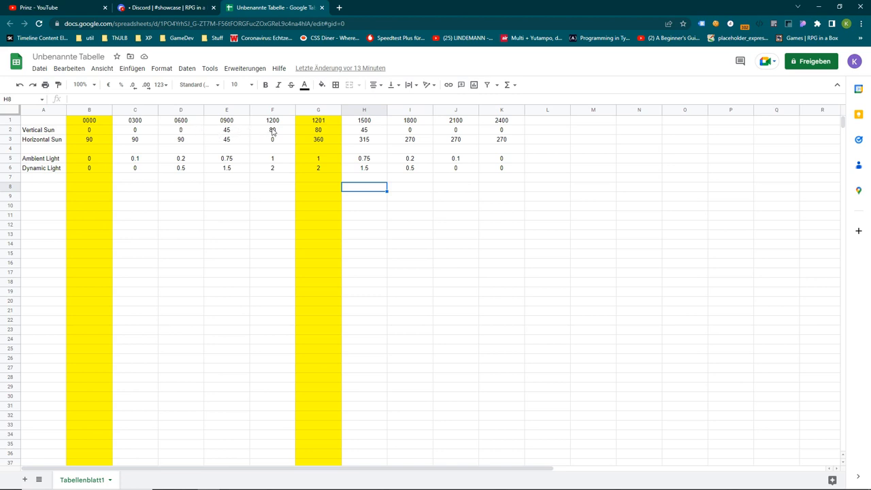
pyautogui.moveTo(269, 132)
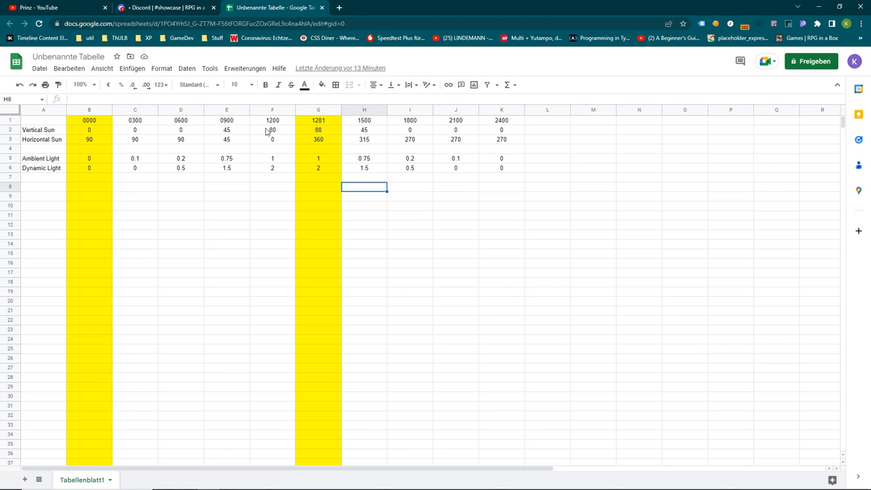
pyautogui.moveTo(286, 134)
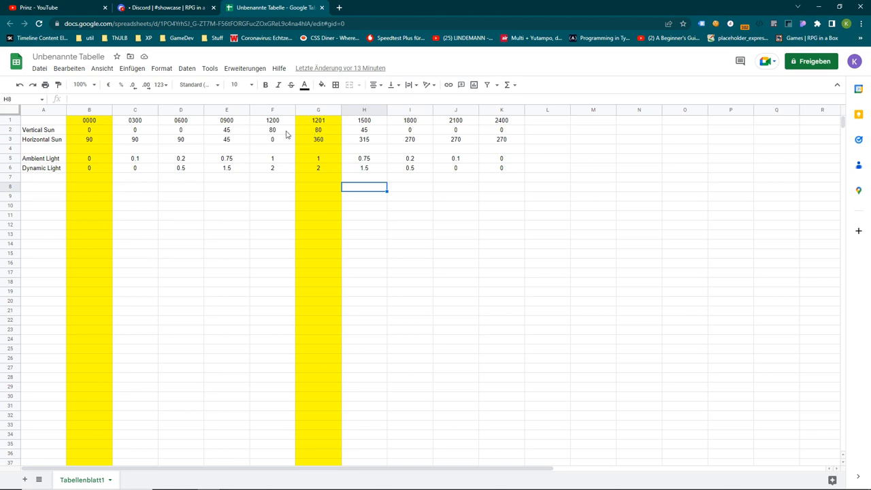
pyautogui.moveTo(285, 134)
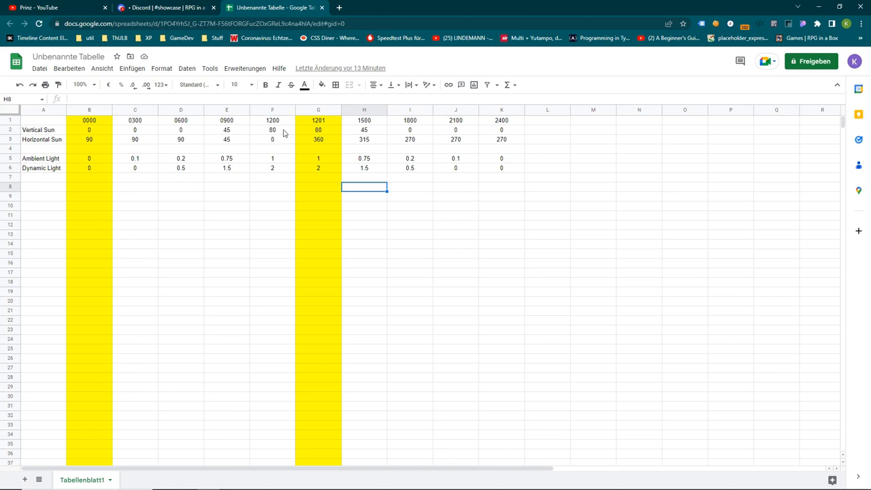
pyautogui.moveTo(345, 133)
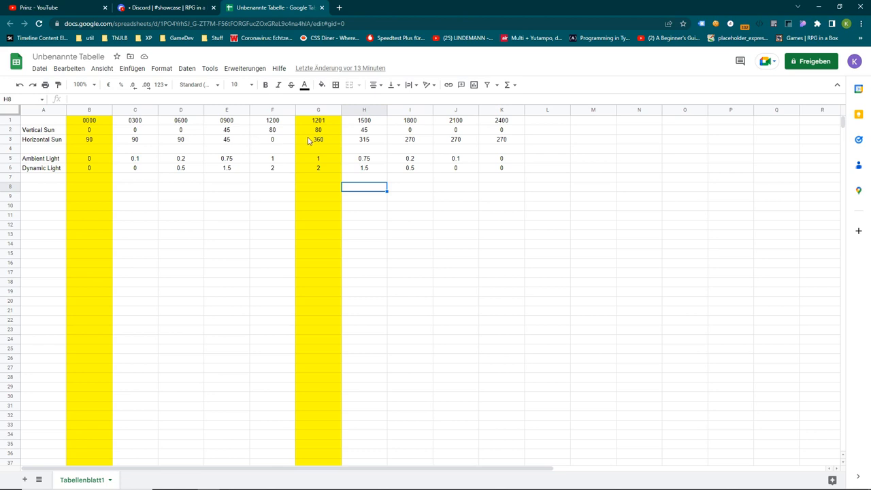
pyautogui.moveTo(319, 143)
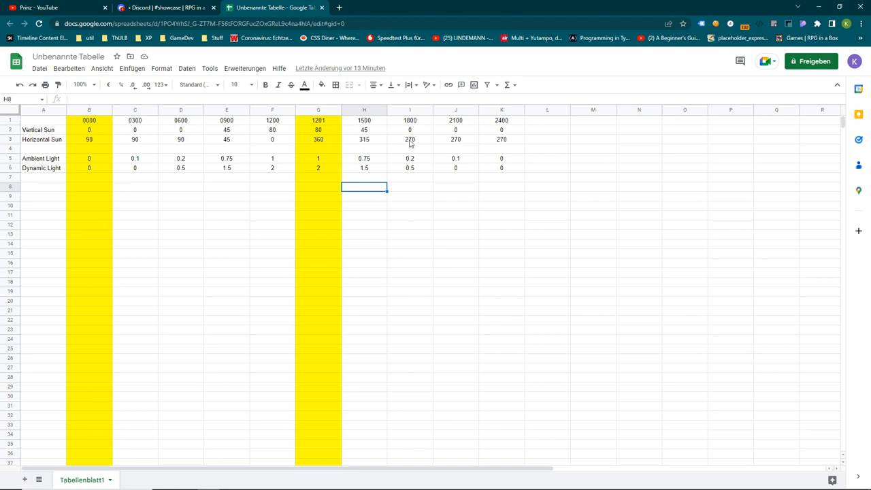
pyautogui.moveTo(275, 215)
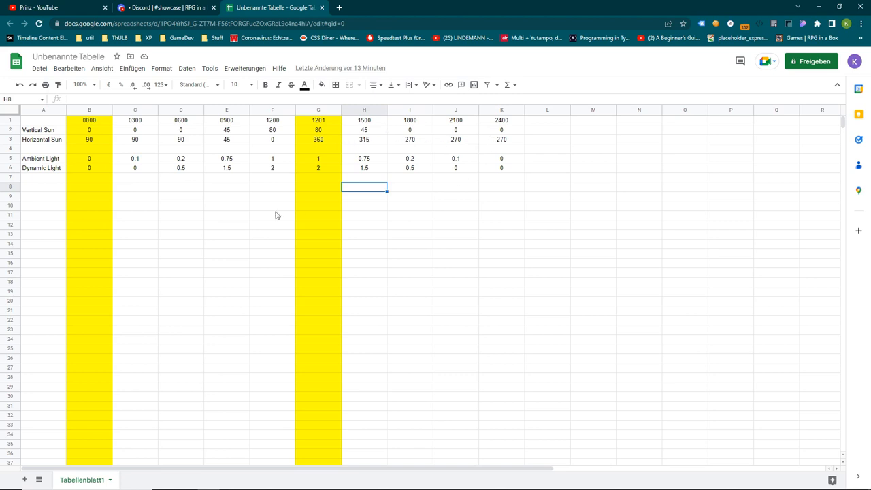
pyautogui.moveTo(95, 160)
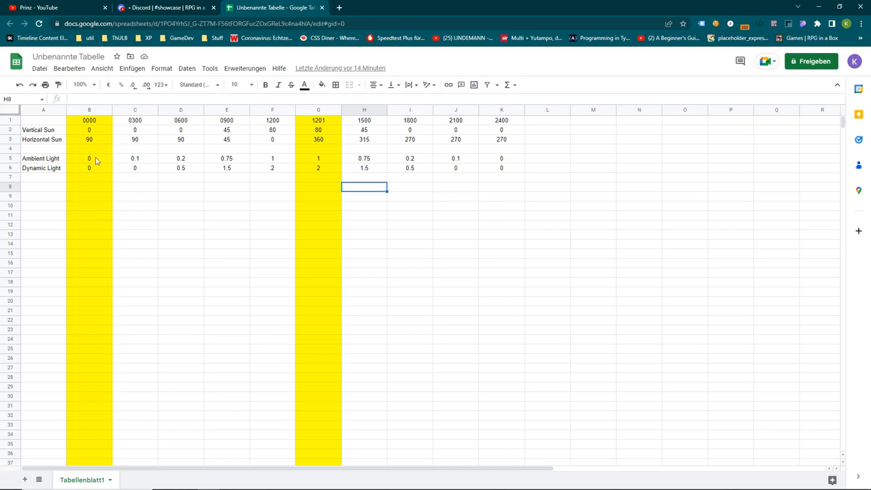
pyautogui.moveTo(80, 168)
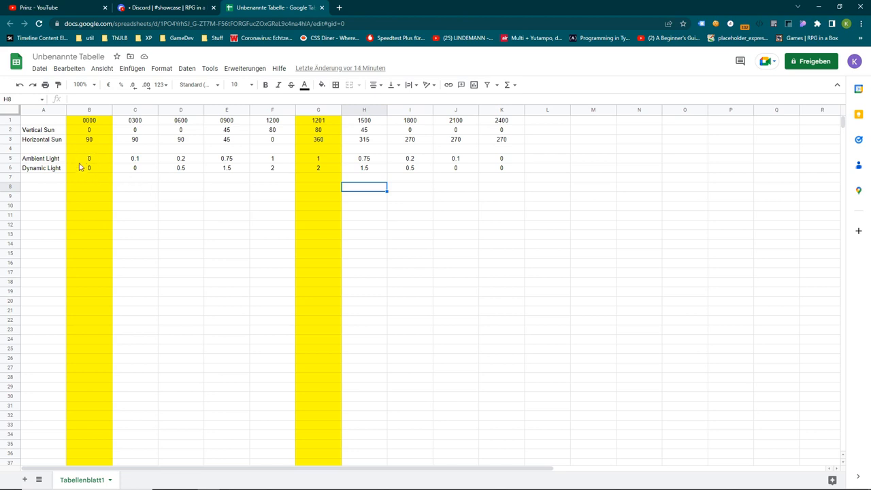
pyautogui.moveTo(82, 171)
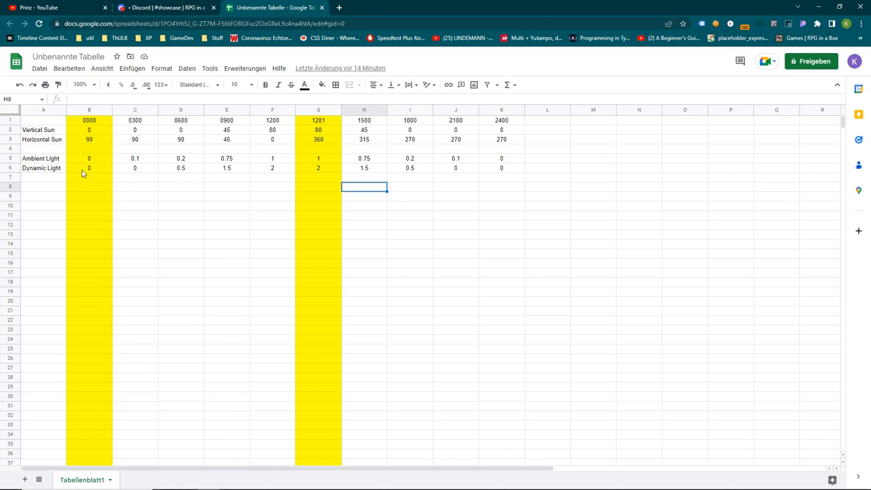
pyautogui.moveTo(261, 162)
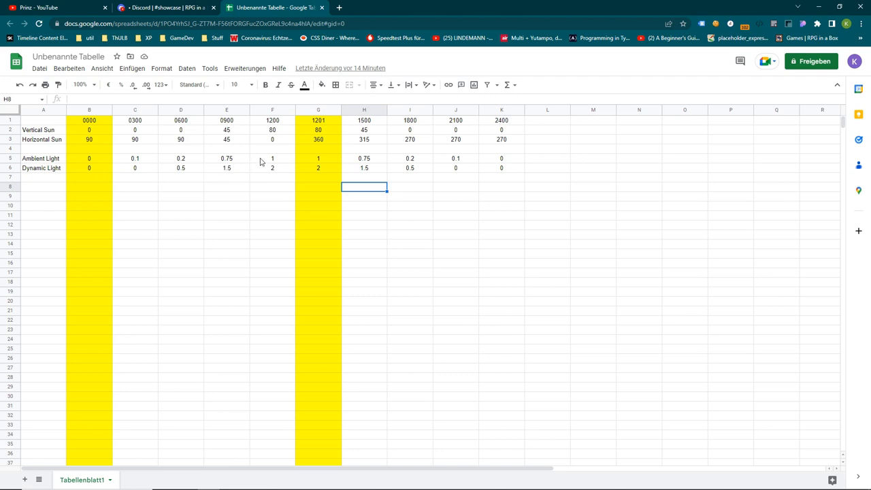
pyautogui.moveTo(274, 163)
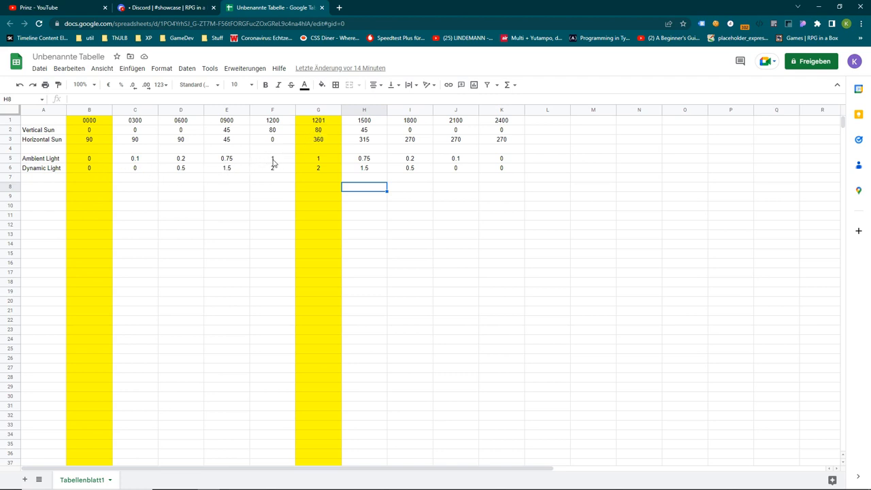
pyautogui.moveTo(278, 163)
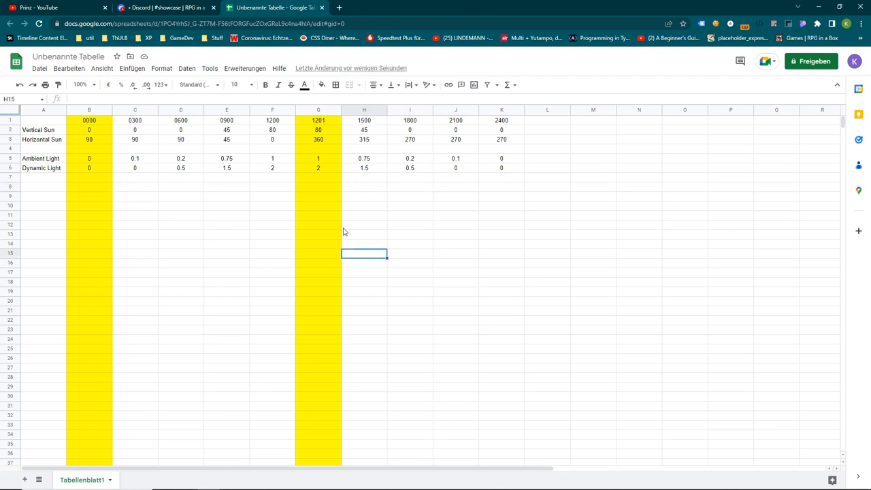
pyautogui.moveTo(84, 125)
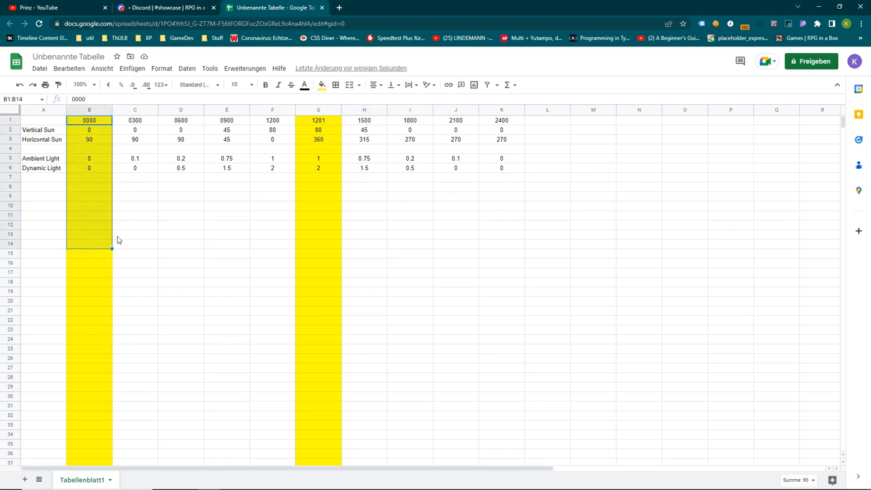
# Review the sun angle and light level cells in the lighting table.
pyautogui.click(135, 225)
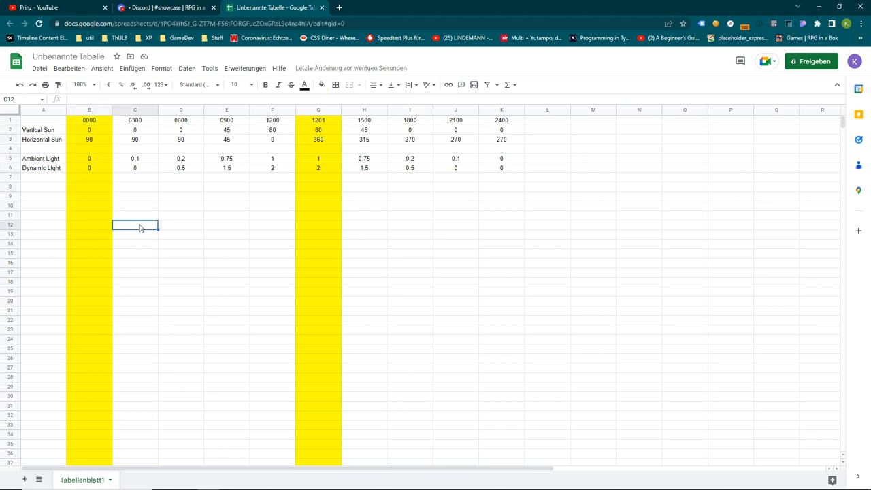
pyautogui.moveTo(245, 185)
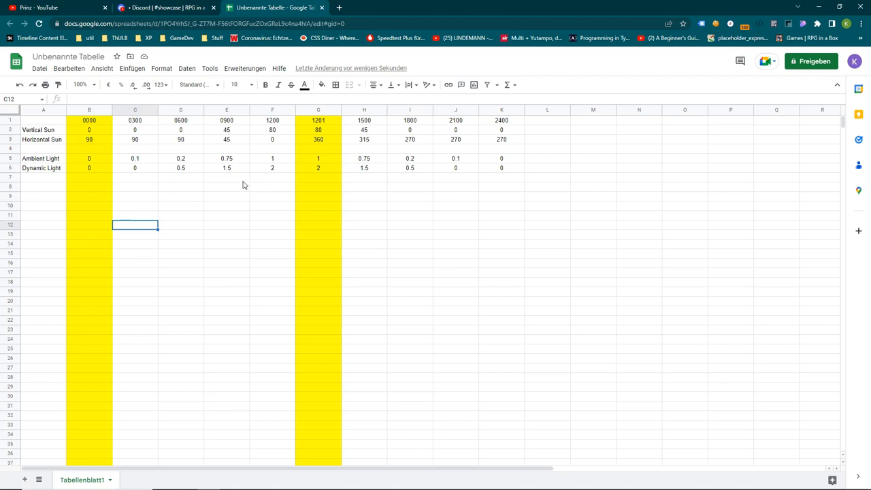
pyautogui.moveTo(125, 151)
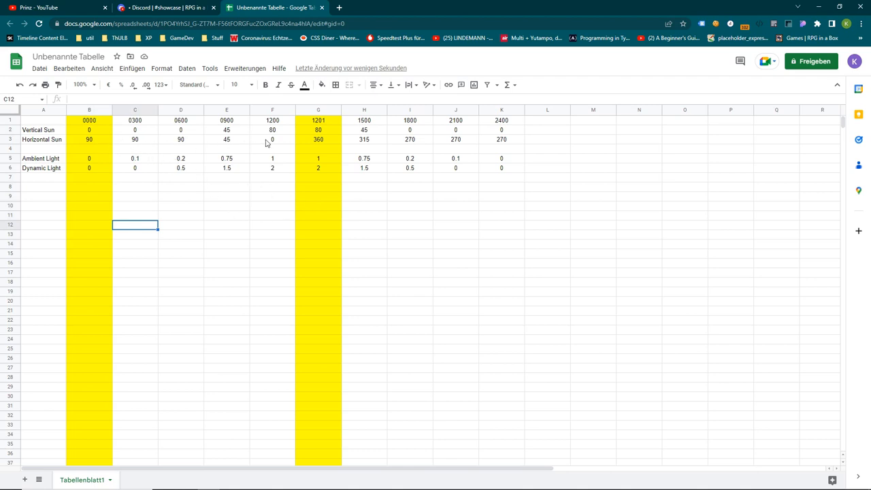
pyautogui.click(273, 139)
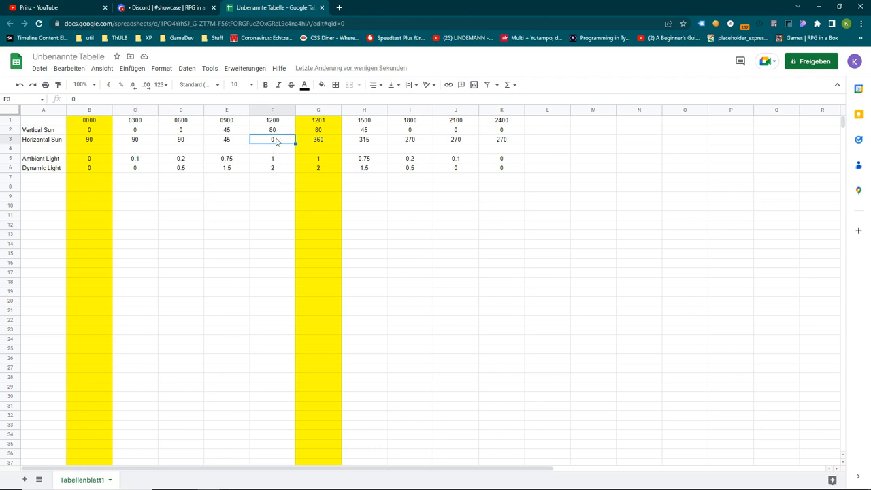
pyautogui.moveTo(313, 147)
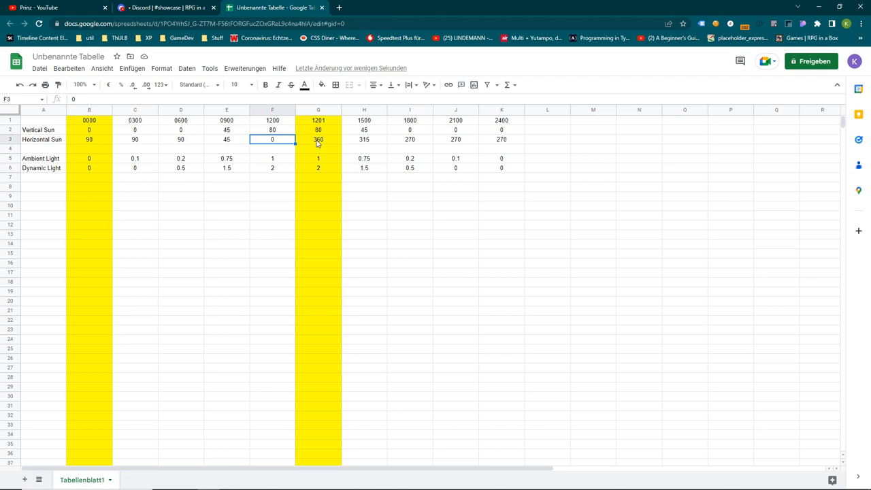
pyautogui.moveTo(278, 144)
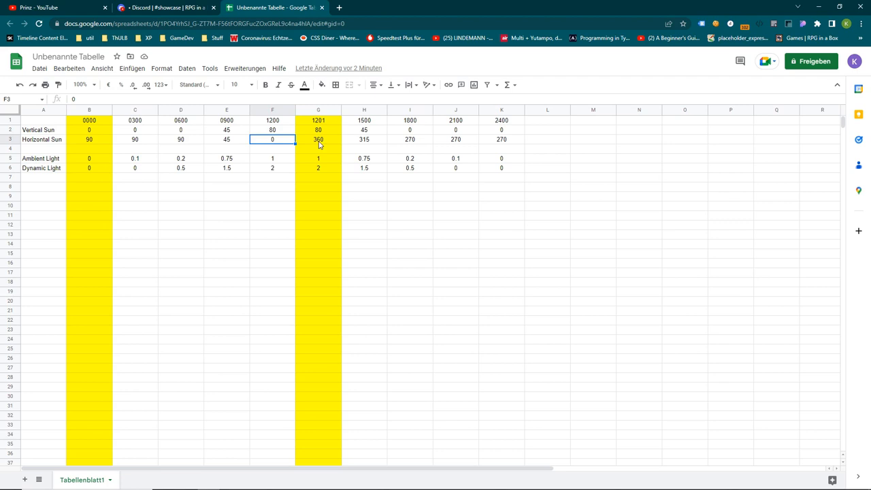
pyautogui.moveTo(282, 141)
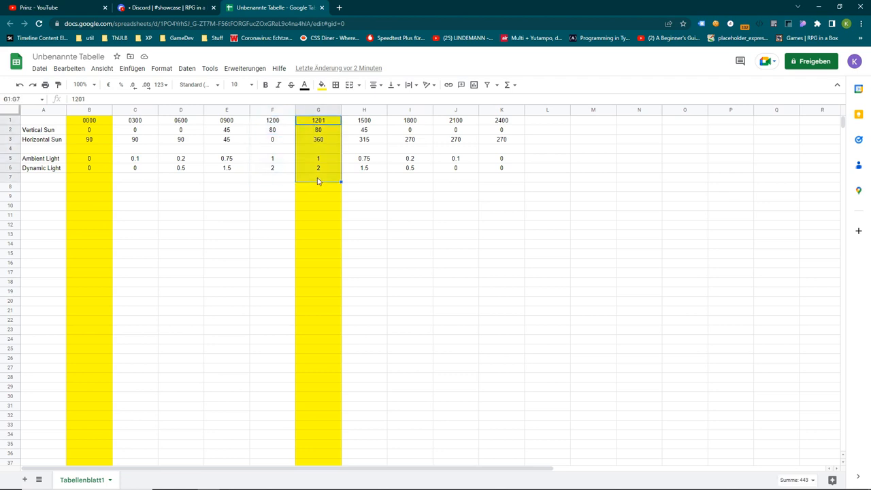
# Compare the 2400 and 0000 columns, then apply the 0000 night lighting preset to the map.
pyautogui.click(318, 180)
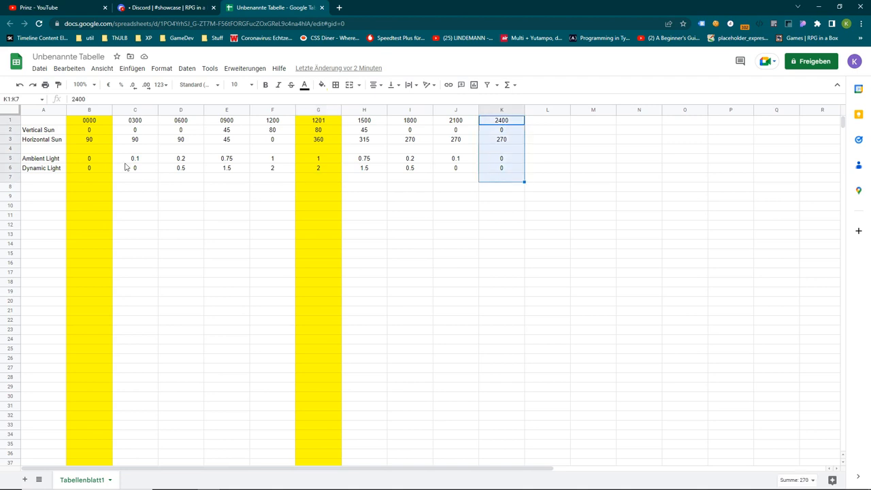
pyautogui.click(90, 108)
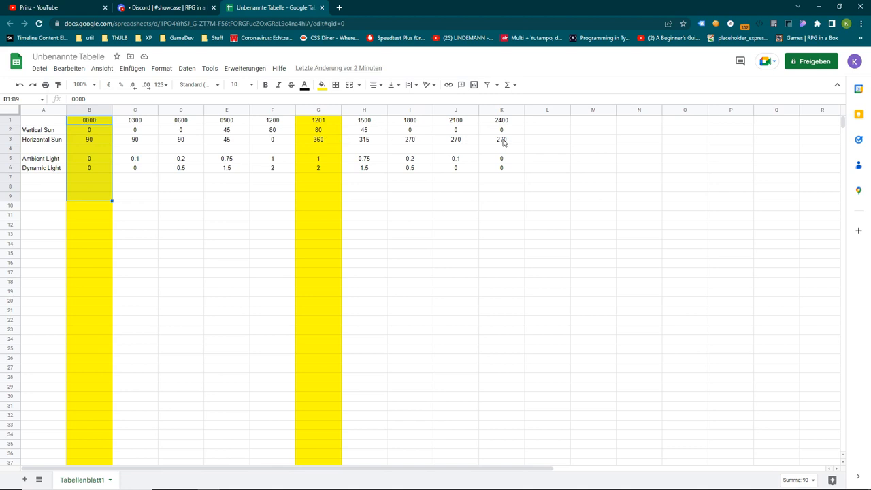
pyautogui.moveTo(321, 155)
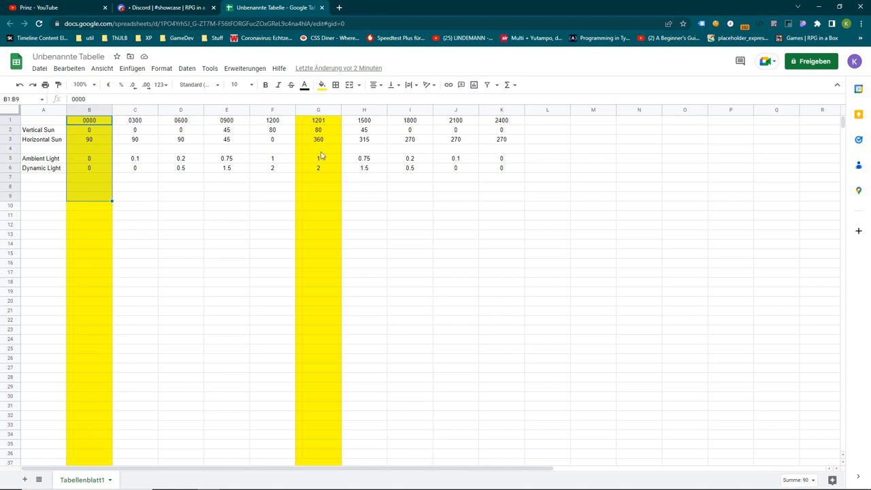
pyautogui.moveTo(120, 164)
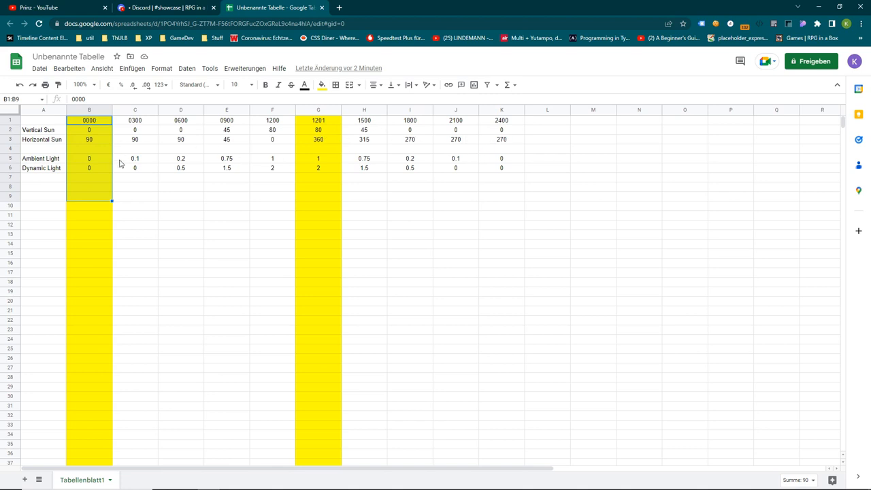
pyautogui.moveTo(144, 168)
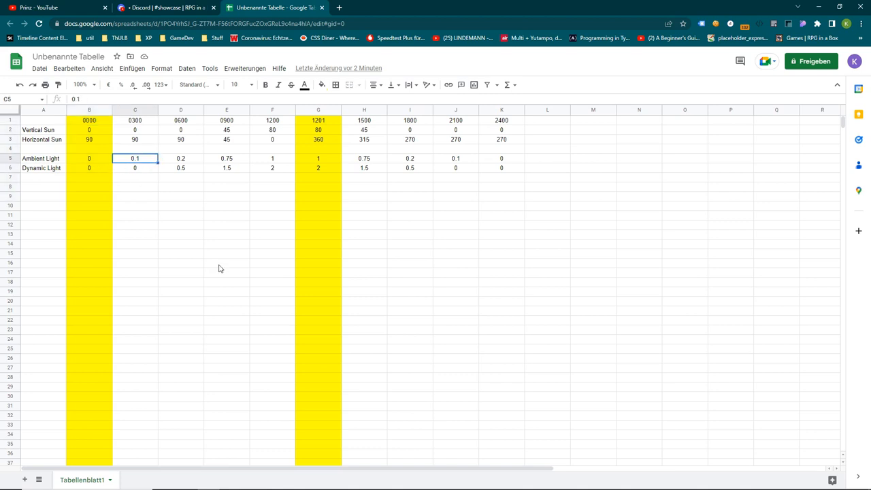
pyautogui.moveTo(457, 15)
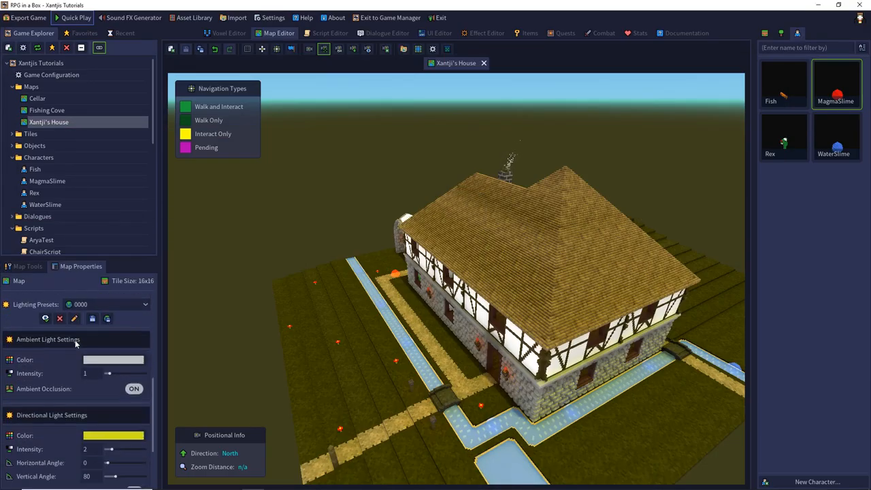
pyautogui.click(144, 305)
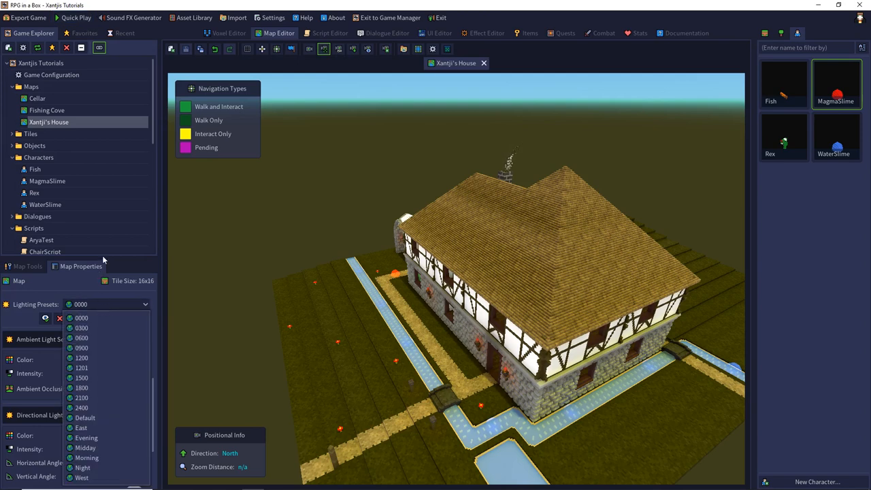
pyautogui.click(81, 318)
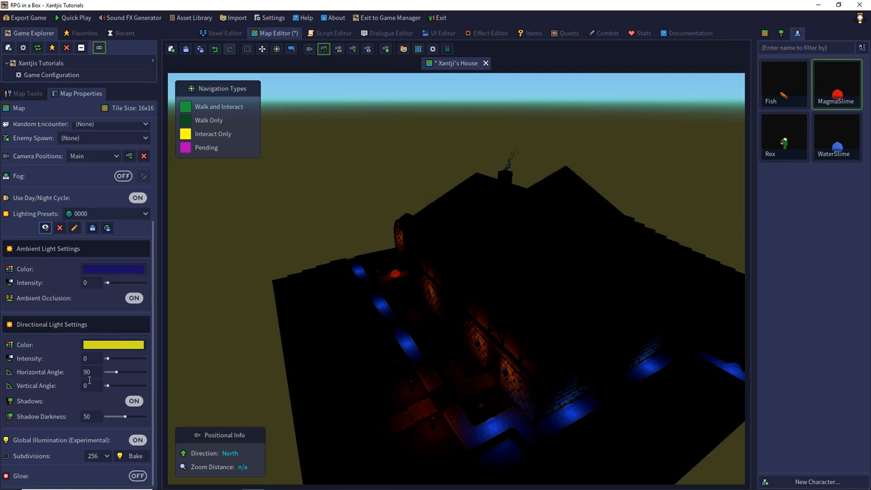
# Preview the morning lighting presets in turn, ending on the 1201 preset.
pyautogui.click(109, 212)
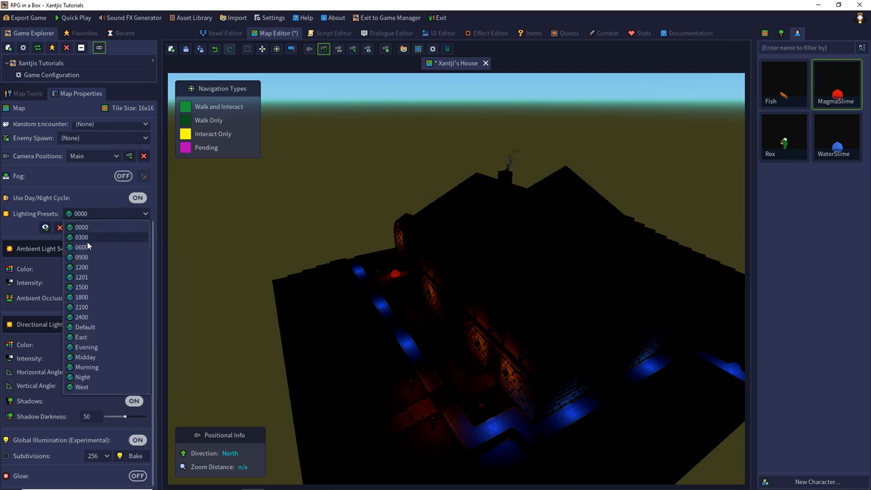
pyautogui.click(81, 236)
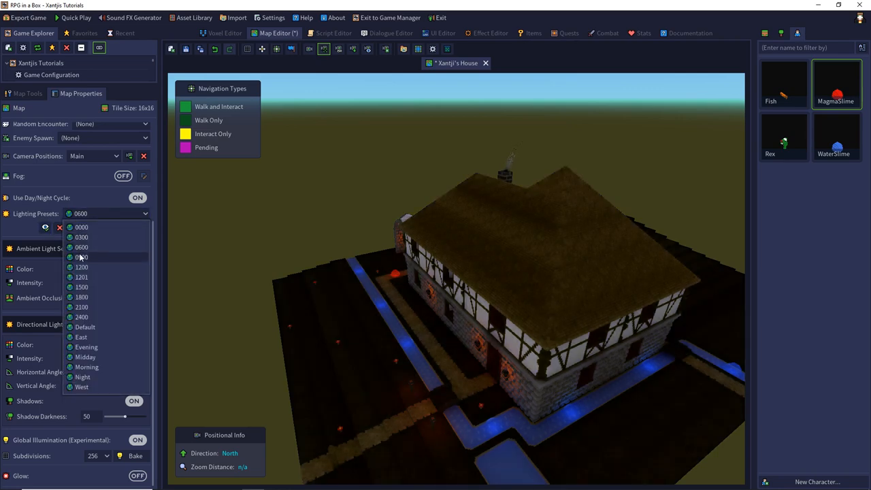
pyautogui.click(82, 255)
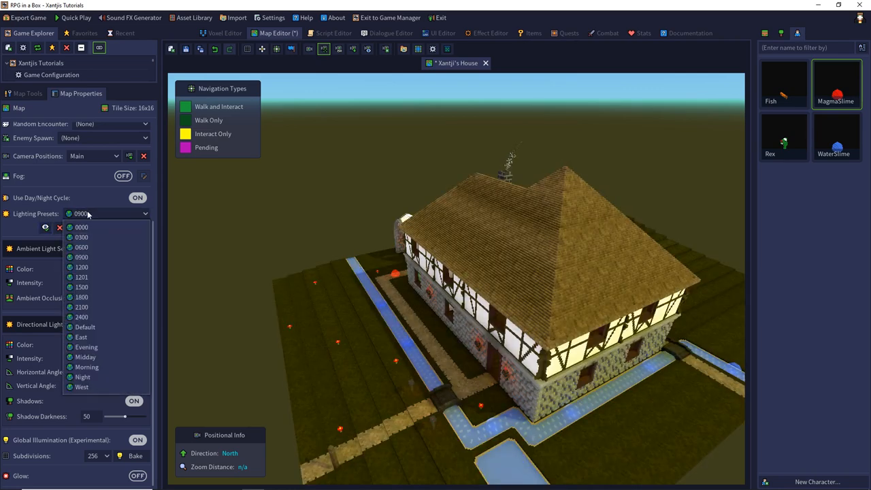
pyautogui.click(81, 267)
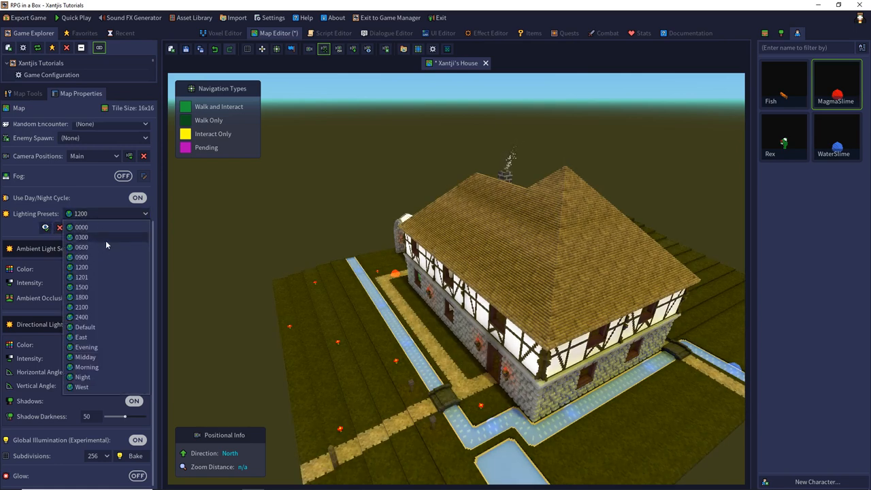
pyautogui.click(81, 278)
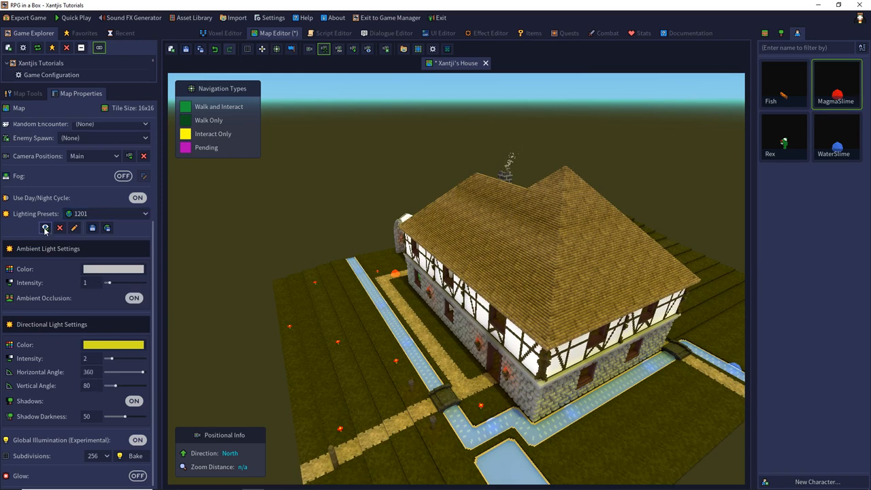
# Preview the 1500, 1800 and 2400 afternoon-to-night lighting presets.
pyautogui.click(144, 213)
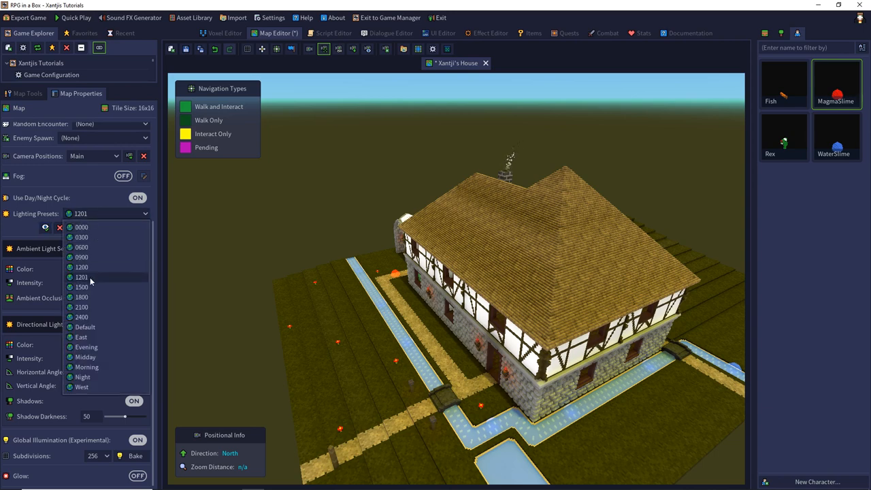
pyautogui.click(82, 286)
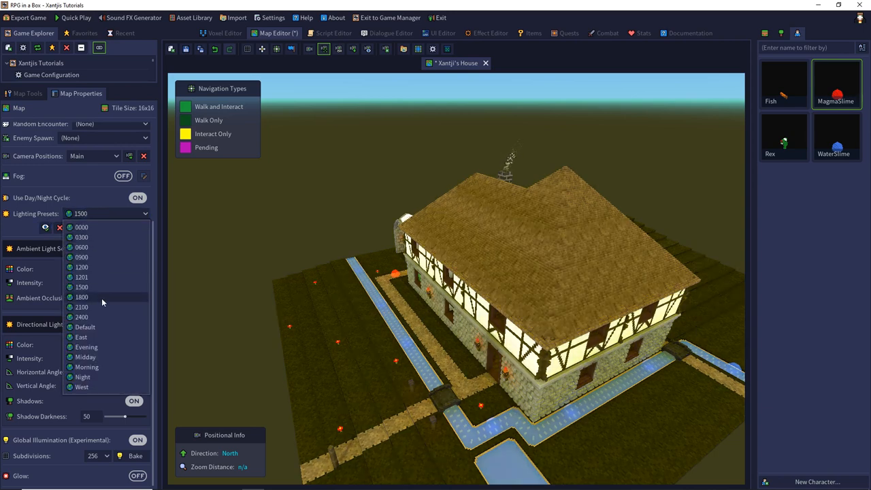
pyautogui.click(82, 297)
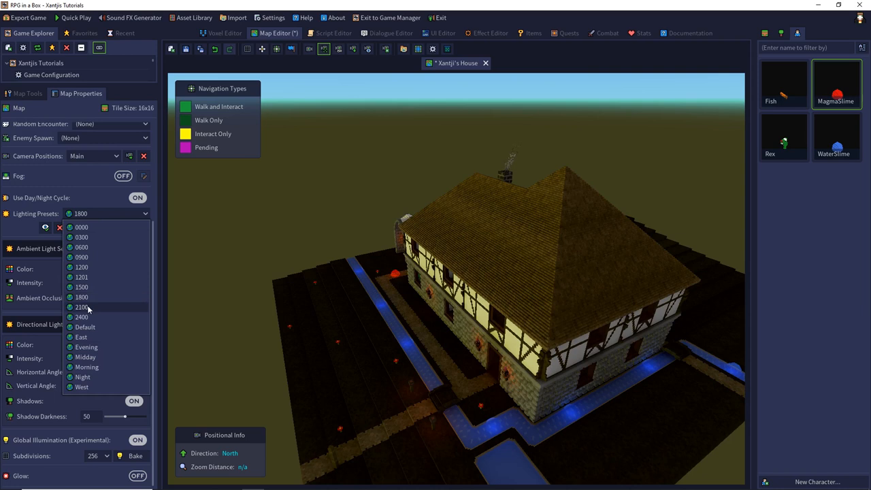
pyautogui.click(81, 308)
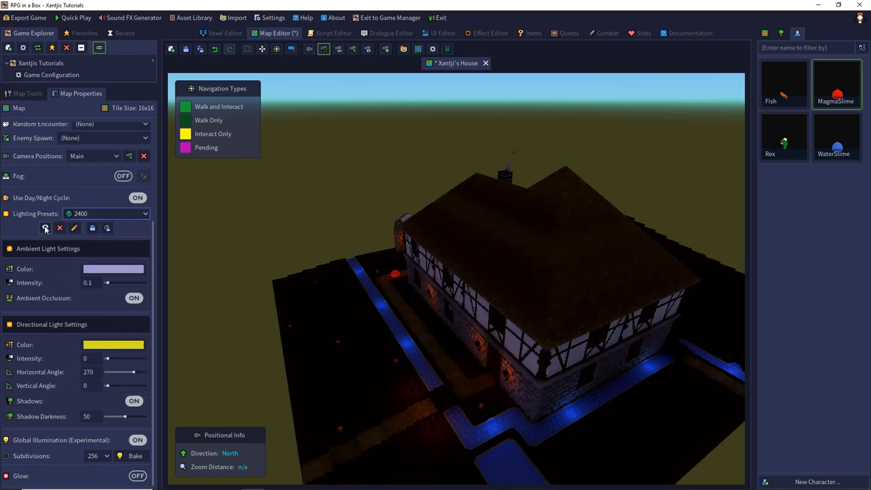
# Return the map to the 0000 night lighting preset.
pyautogui.click(106, 212)
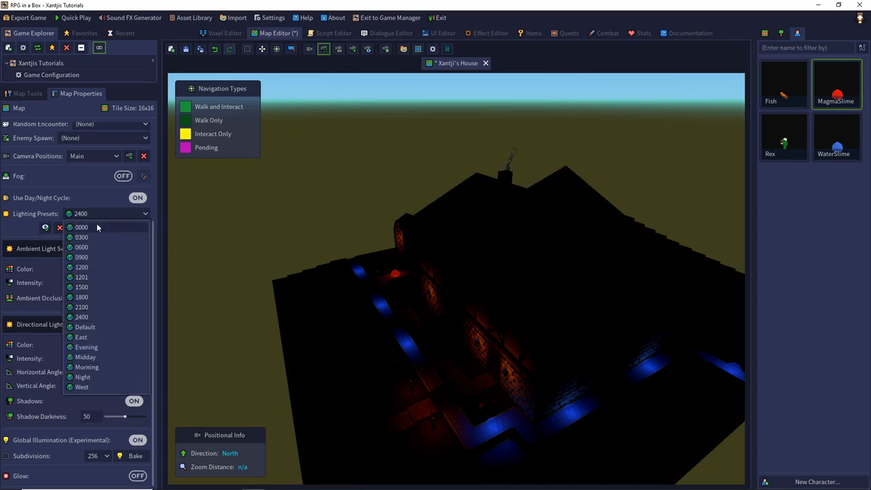
pyautogui.click(81, 226)
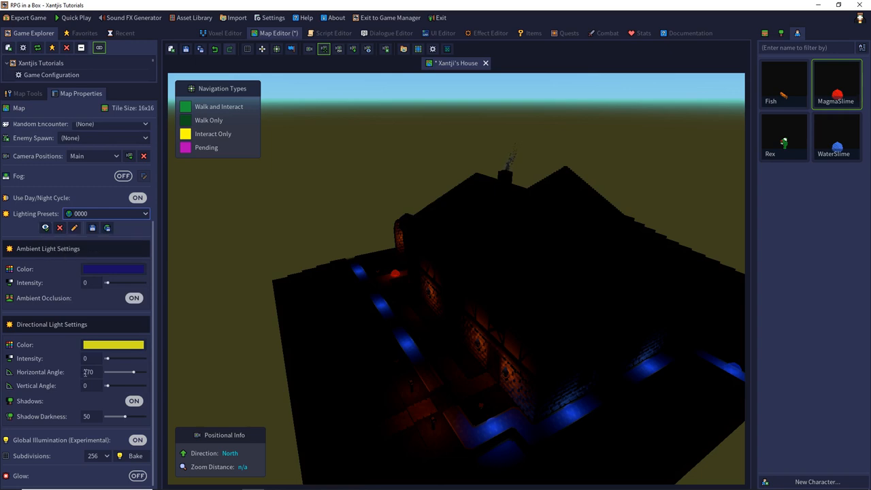
pyautogui.moveTo(123, 371); pyautogui.dragTo(110, 372)
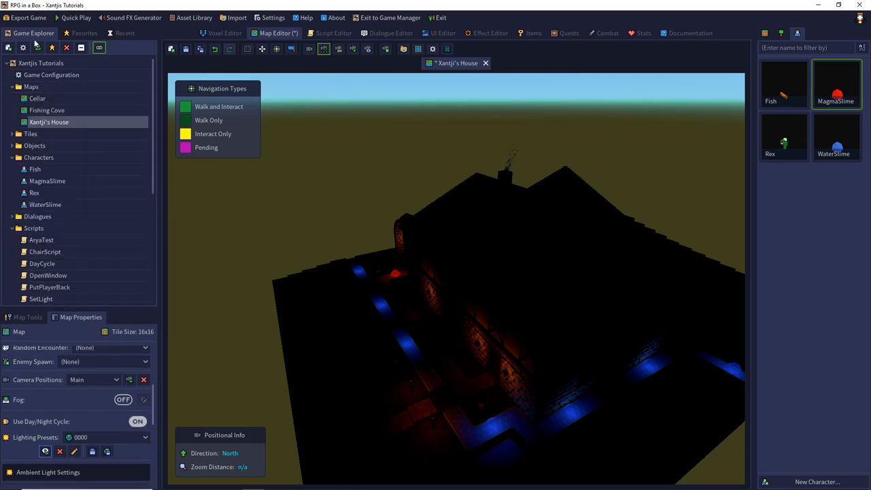
# Confirm the global Boolean dayCycleOn is true in Game Configuration and accept.
pyautogui.click(52, 75)
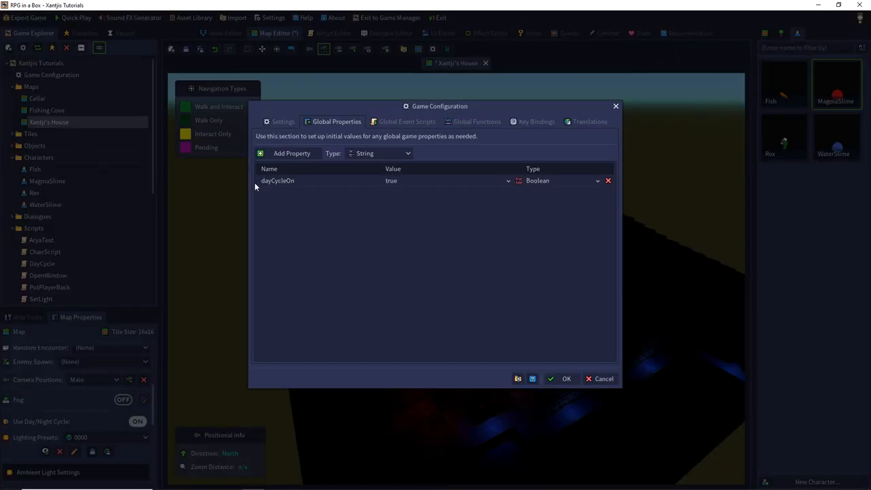
pyautogui.moveTo(286, 179)
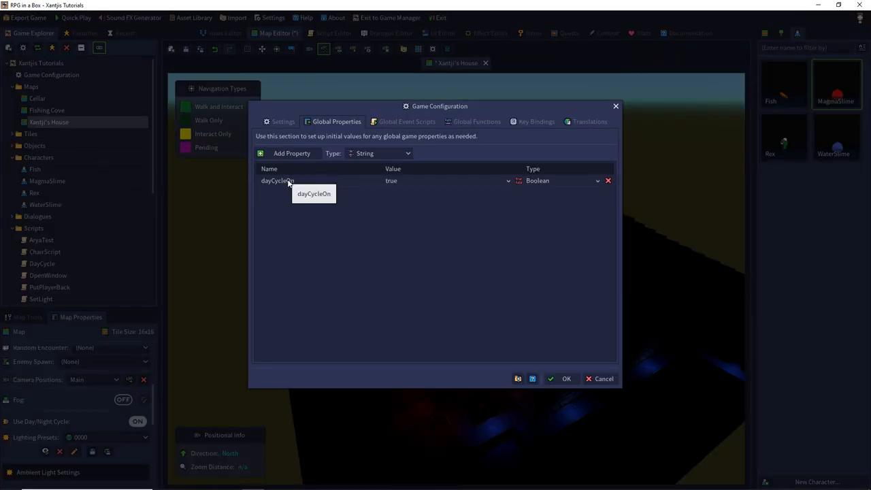
pyautogui.moveTo(391, 218)
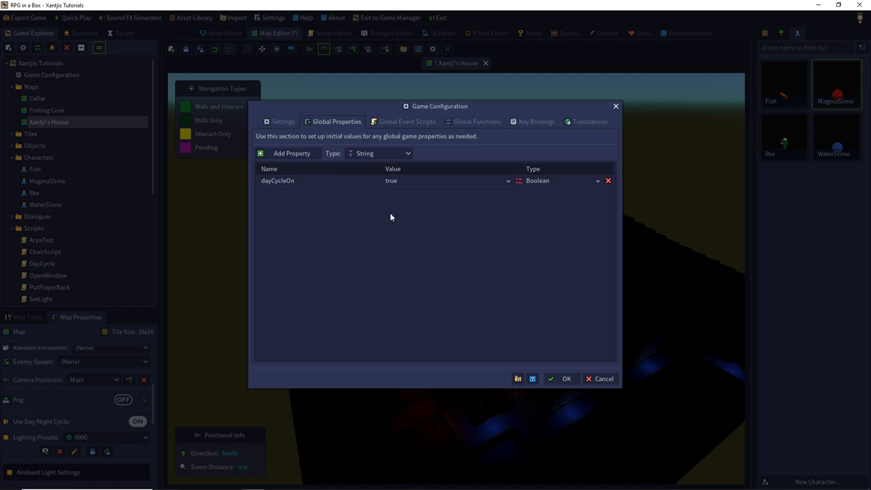
pyautogui.moveTo(364, 218)
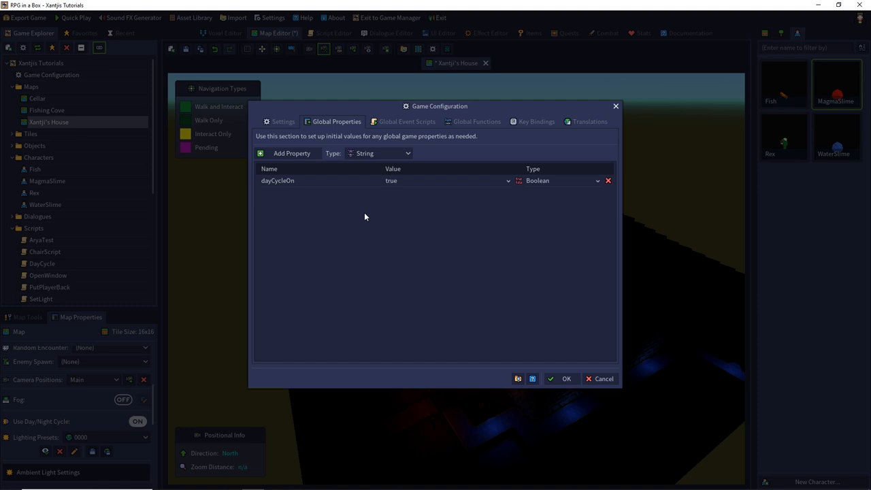
pyautogui.moveTo(515, 362)
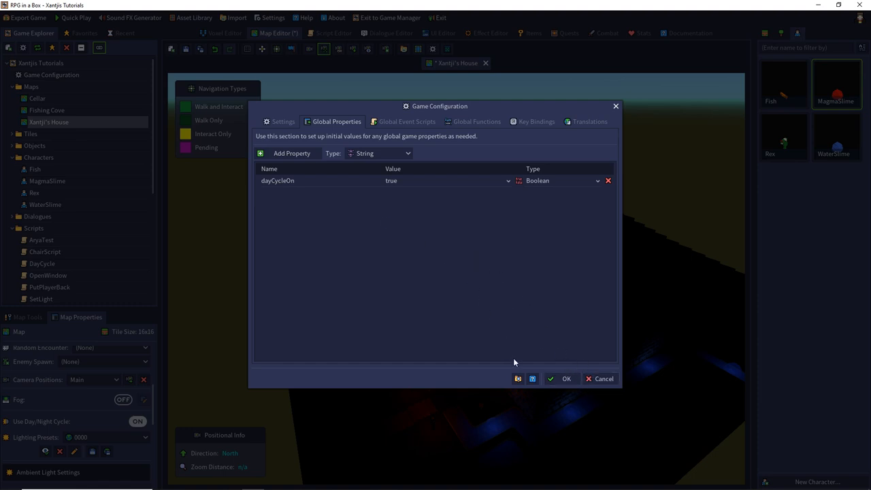
pyautogui.click(564, 378)
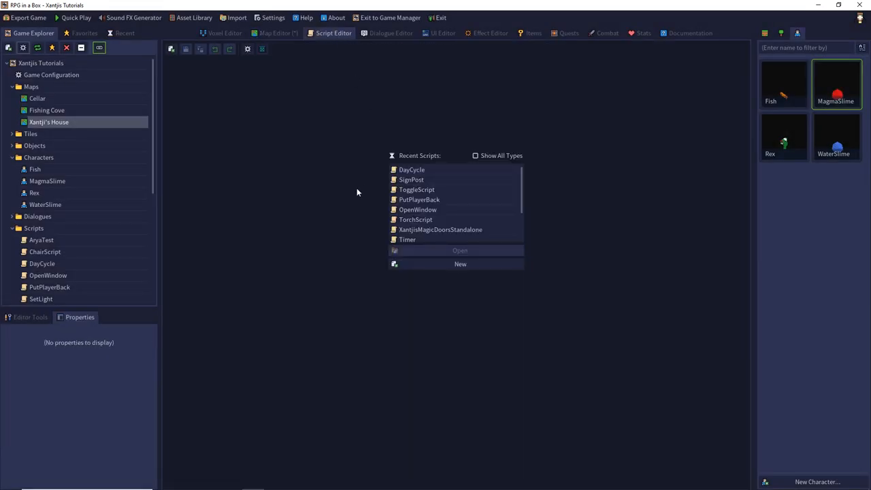
# Check the map's Post-Load Script is DayCycle, then return to the DayCycle script.
pyautogui.click(411, 169)
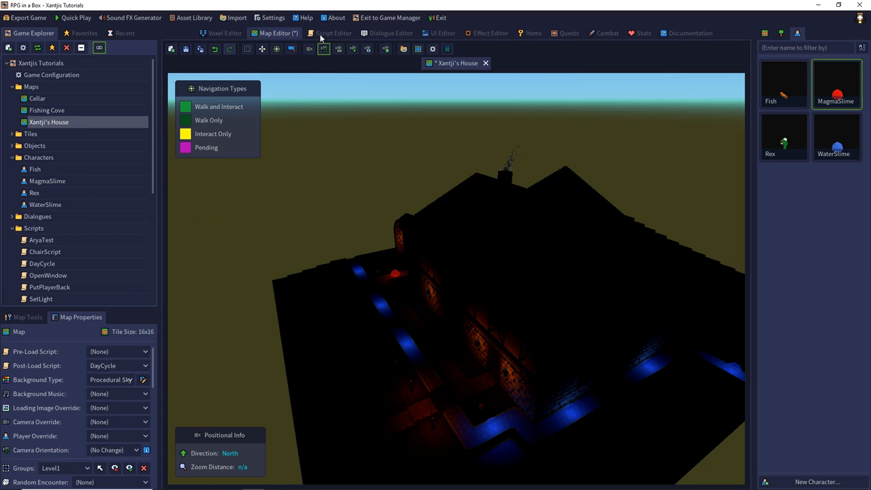
pyautogui.click(333, 32)
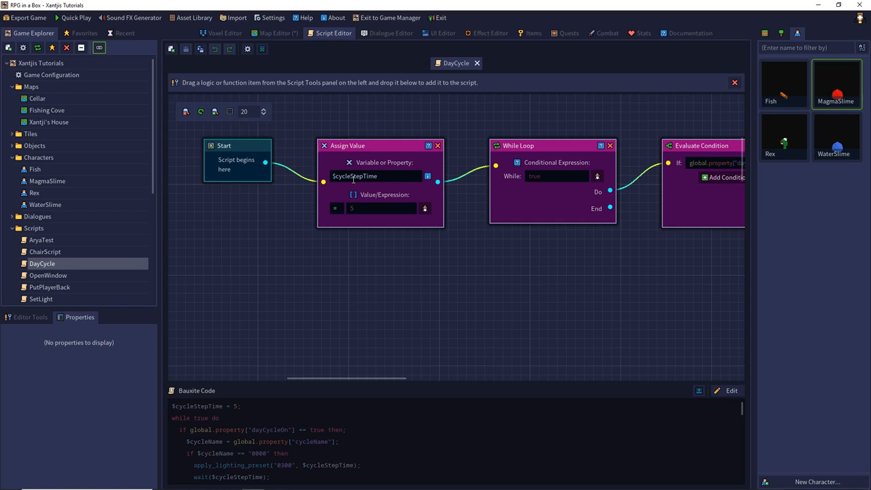
pyautogui.moveTo(355, 193)
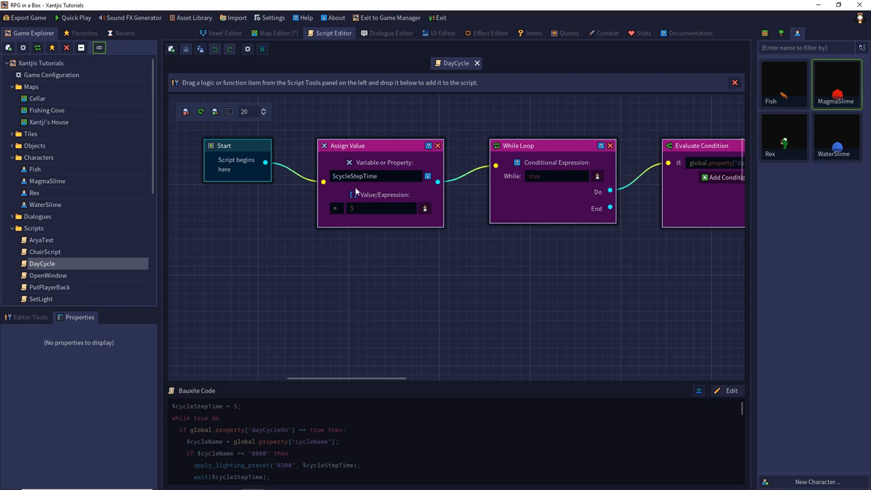
# Set the CycleStepTime starting value to 10 in the Assign Value node.
pyautogui.click(381, 208)
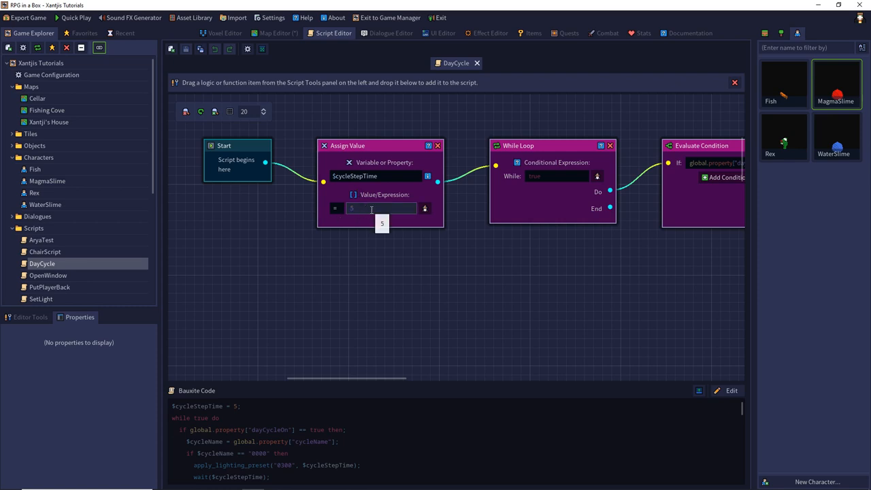
pyautogui.click(424, 208)
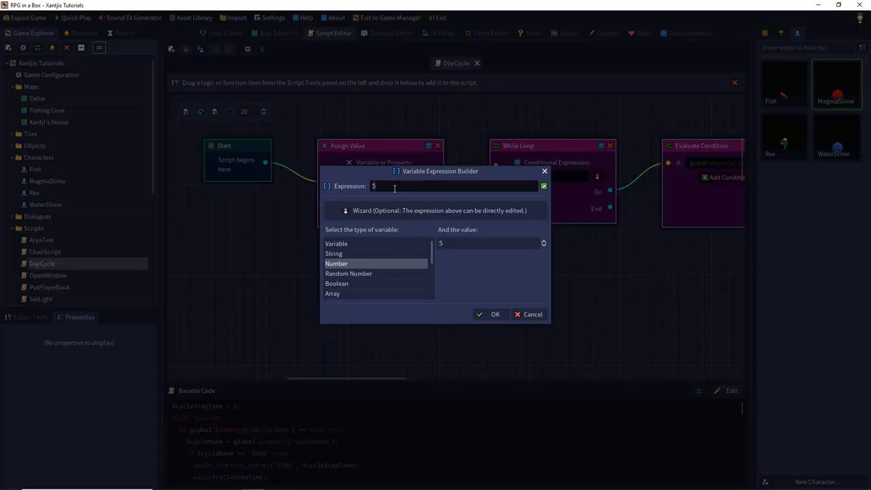
pyautogui.write('10')
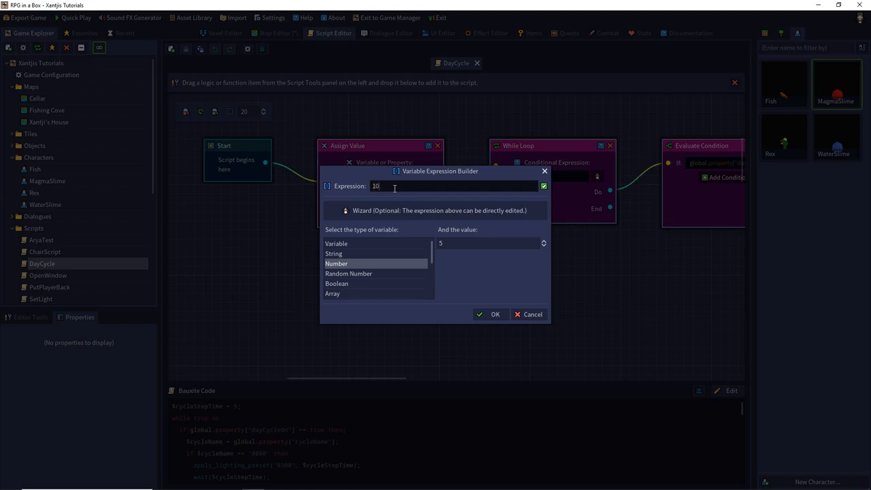
pyautogui.click(491, 313)
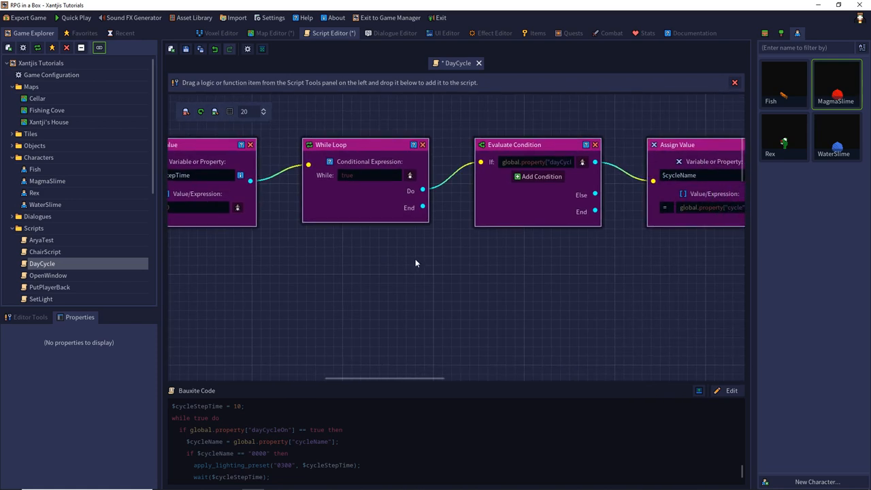
pyautogui.moveTo(318, 144)
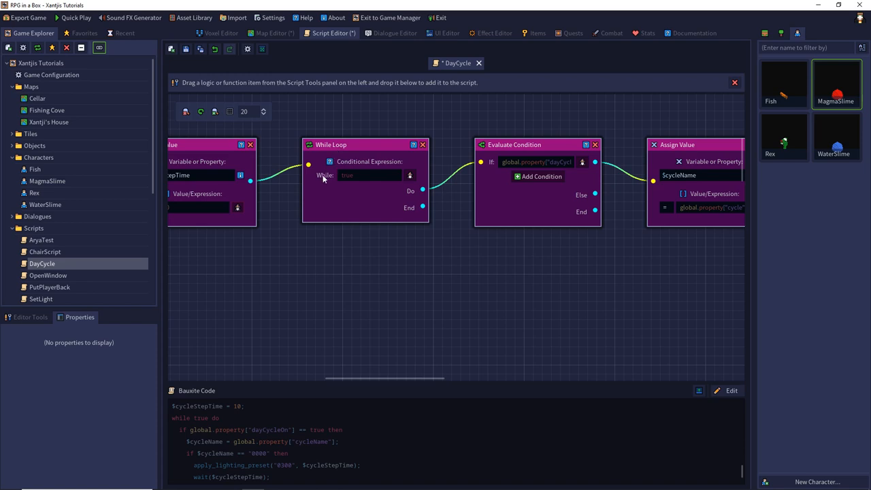
pyautogui.moveTo(346, 191)
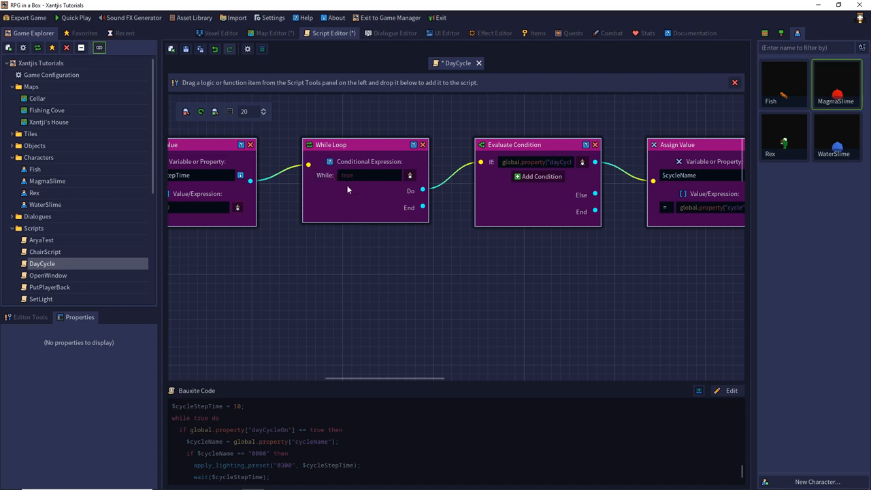
pyautogui.moveTo(448, 277)
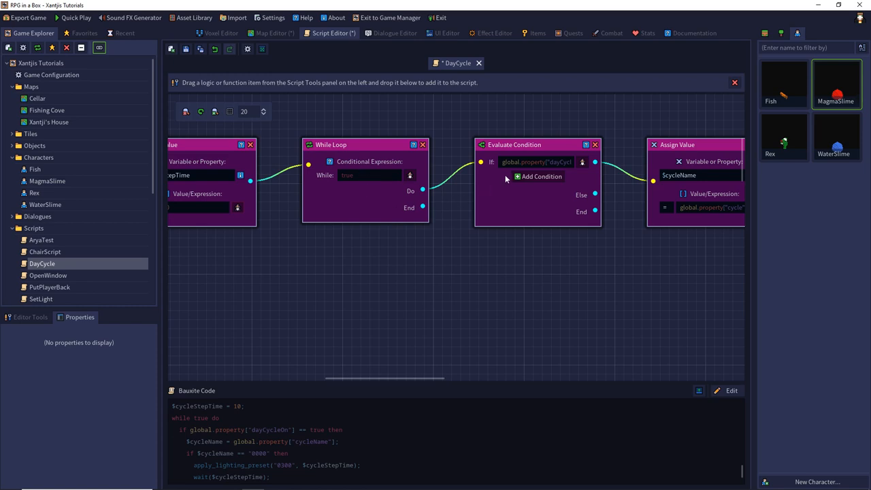
pyautogui.moveTo(541, 177)
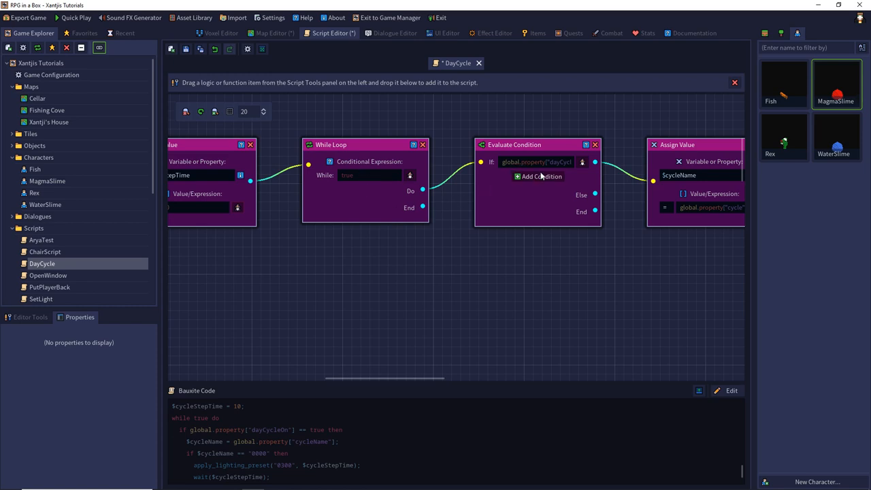
# Find the Wait function in Script Tools for the dayCycleOn condition branch.
pyautogui.click(536, 162)
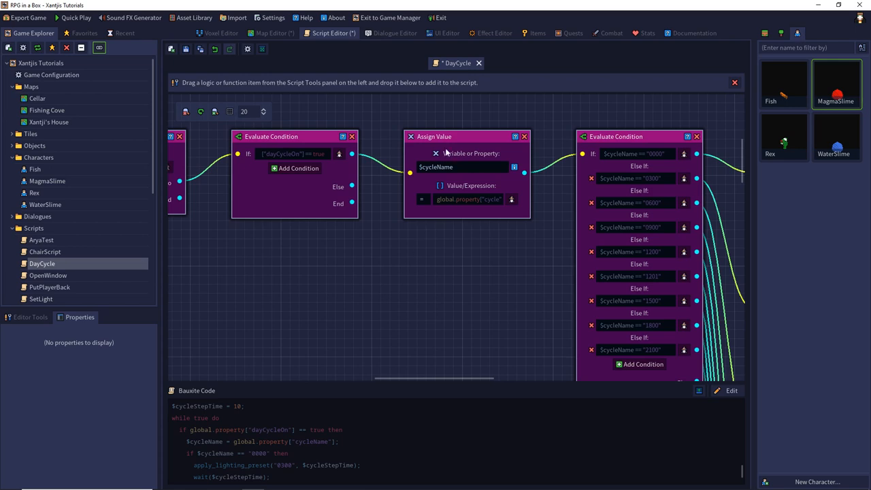
pyautogui.moveTo(457, 348)
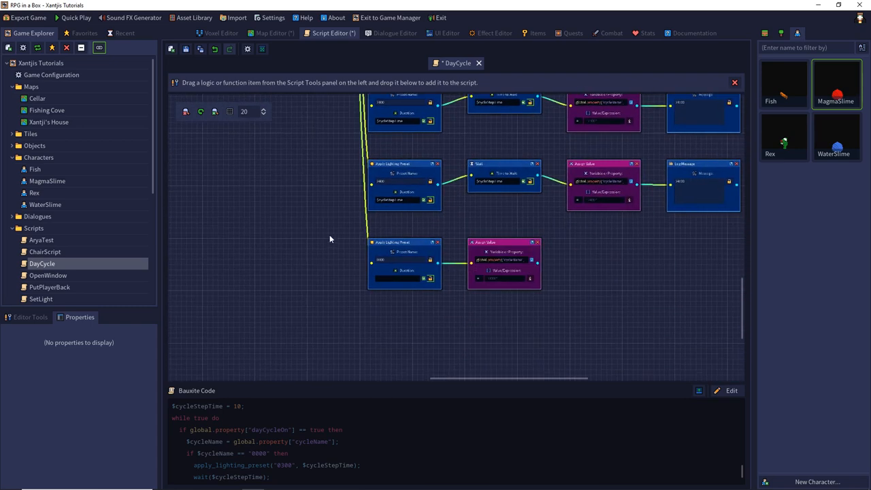
pyautogui.click(30, 316)
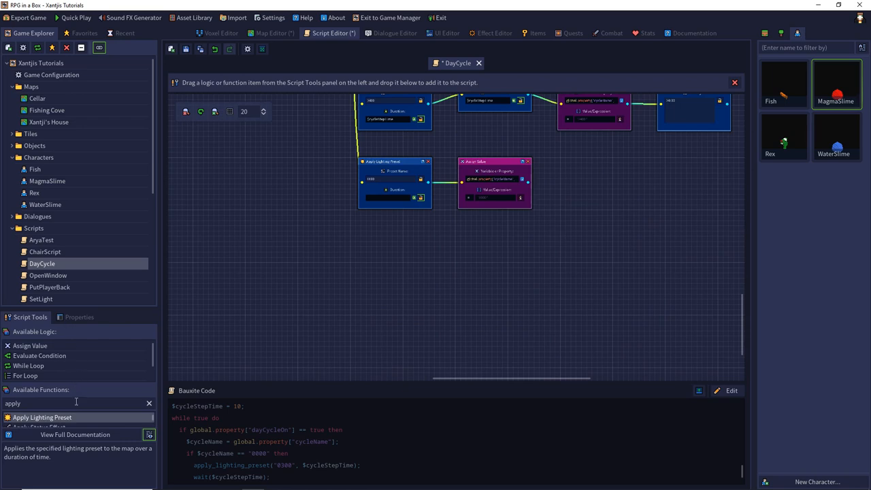
pyautogui.write('wait')
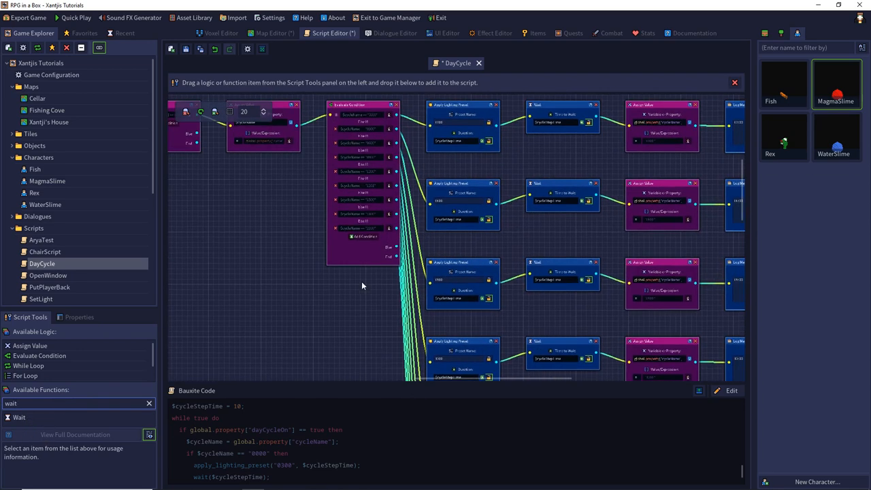
pyautogui.moveTo(432, 259)
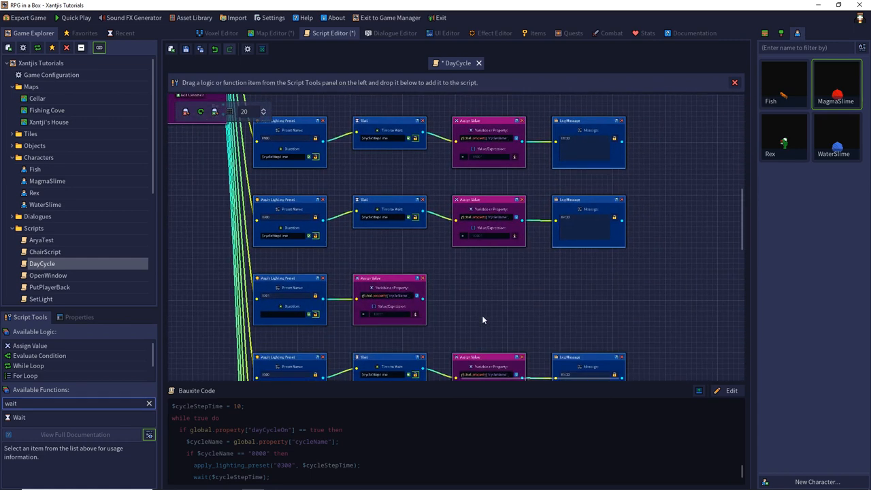
pyautogui.scroll(-3)
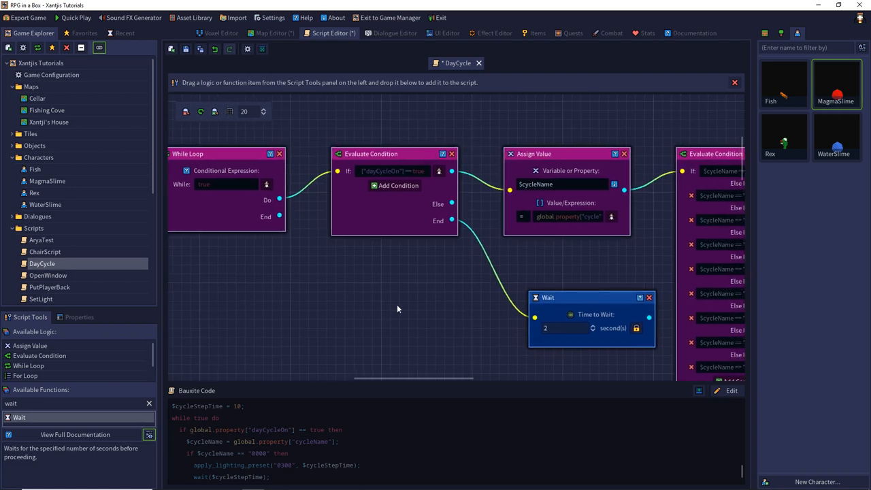
# Move the Wait node onto the Evaluate Condition's Else output.
pyautogui.moveTo(590, 296); pyautogui.dragTo(562, 272)
pyautogui.write('1')
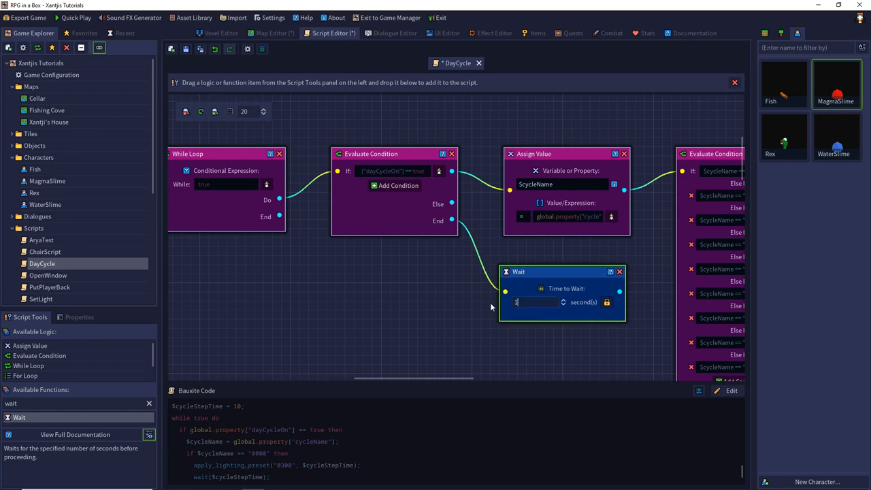
pyautogui.moveTo(530, 280)
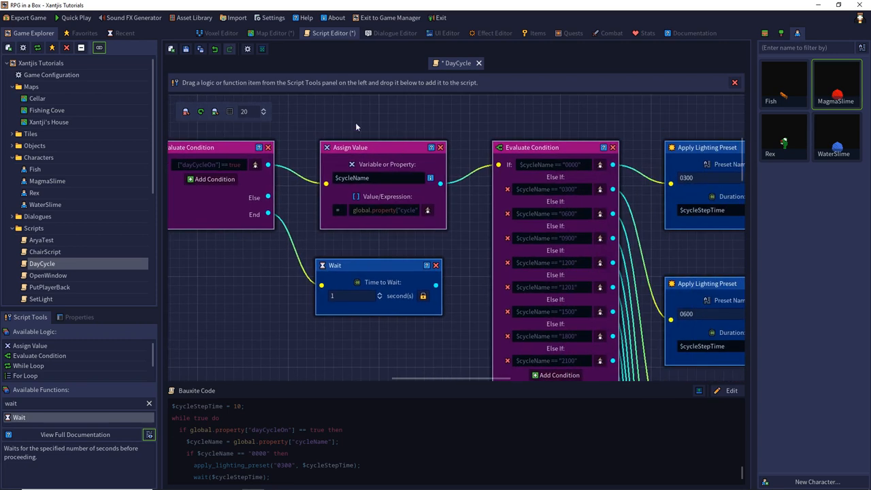
pyautogui.moveTo(362, 209)
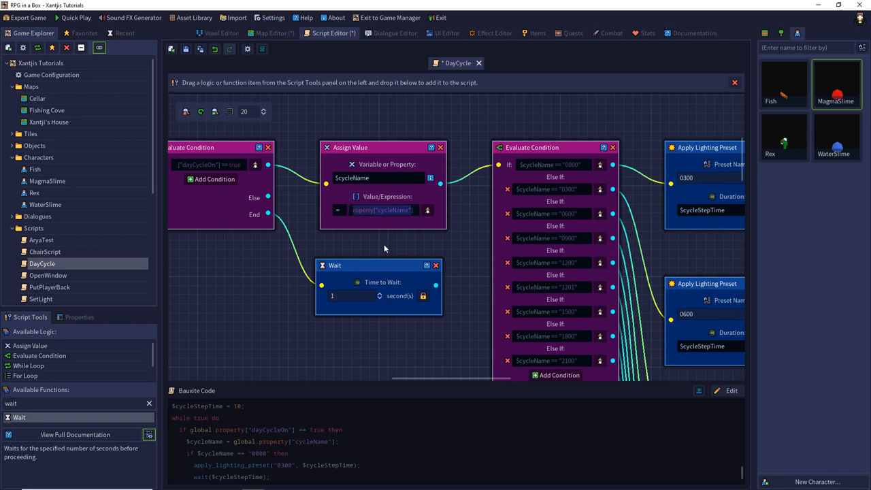
pyautogui.moveTo(400, 249)
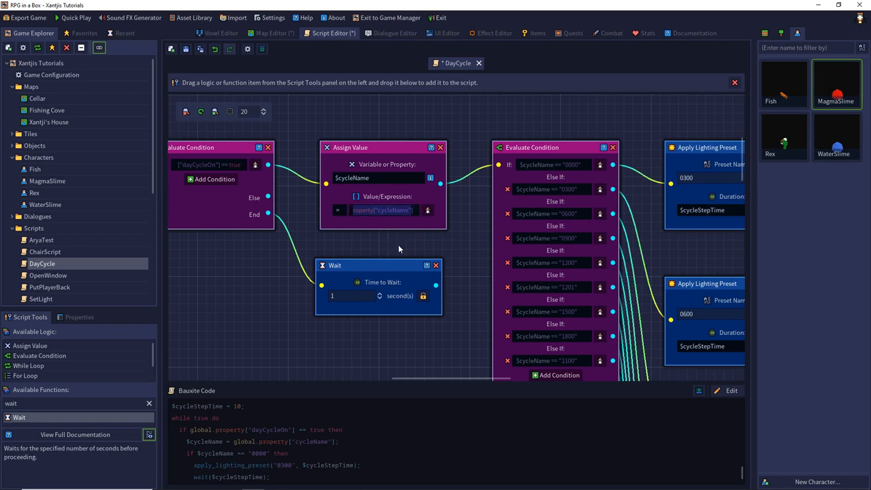
pyautogui.moveTo(465, 197)
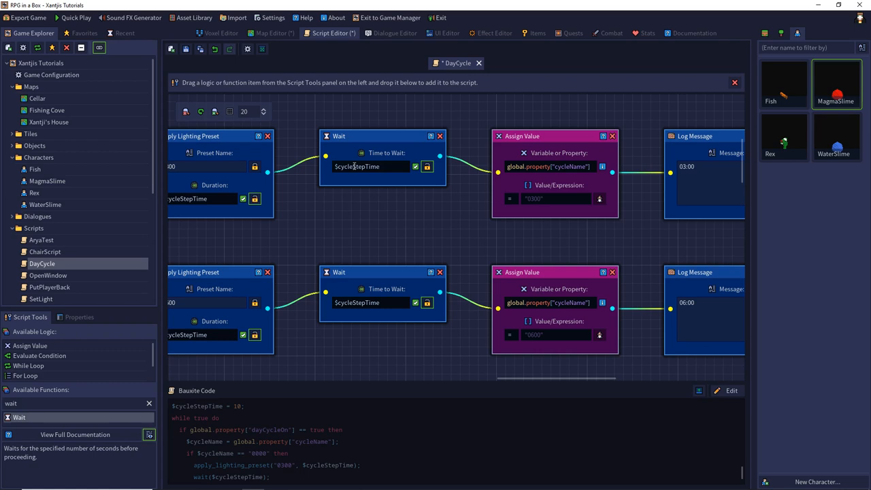
pyautogui.moveTo(438, 223)
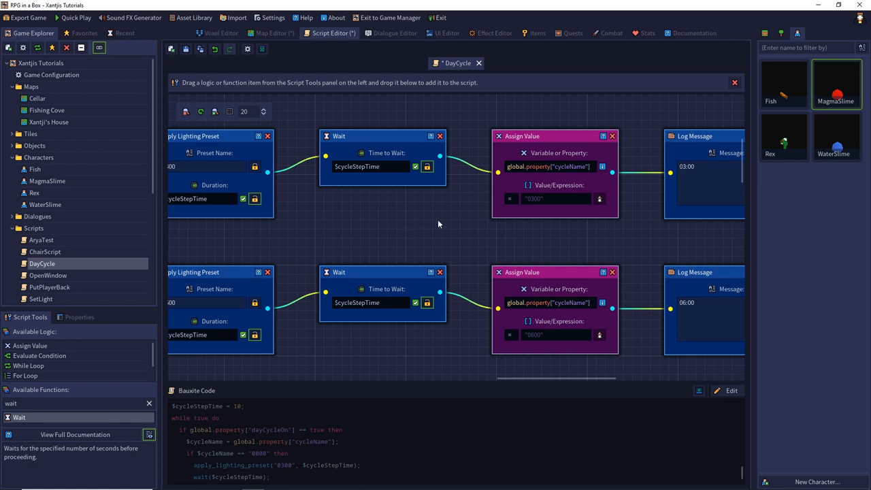
pyautogui.moveTo(538, 242)
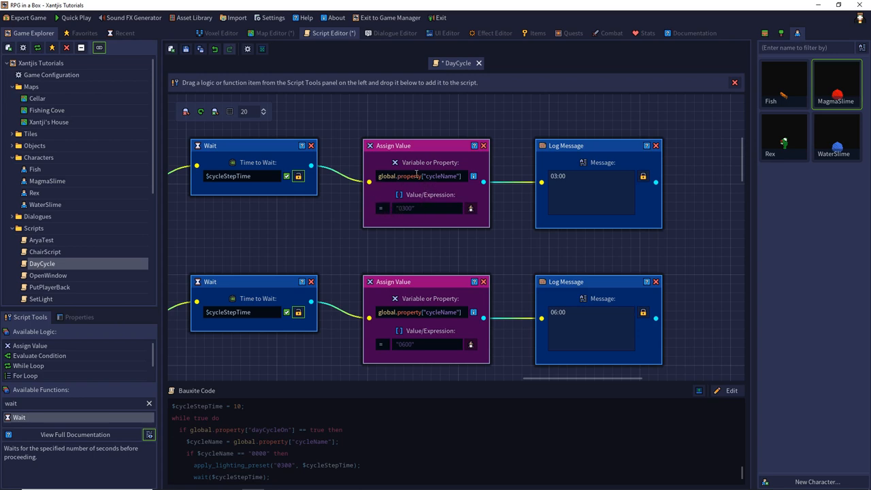
pyautogui.moveTo(560, 182)
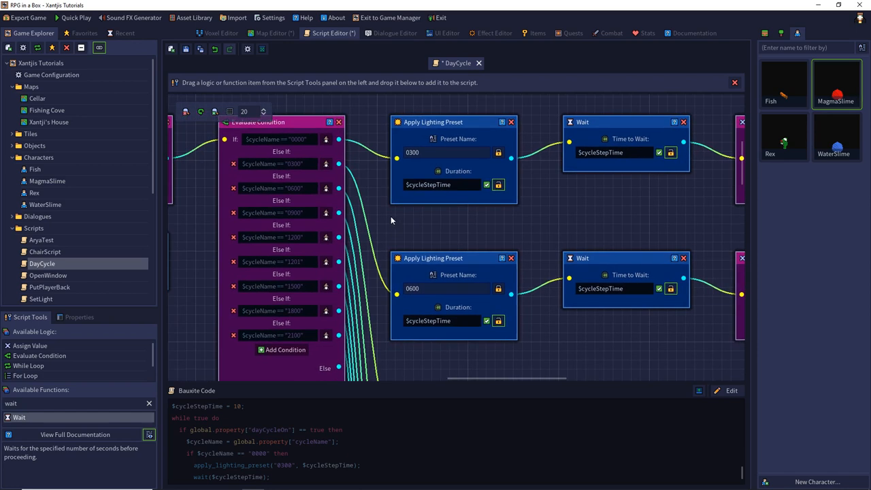
pyautogui.moveTo(300, 188)
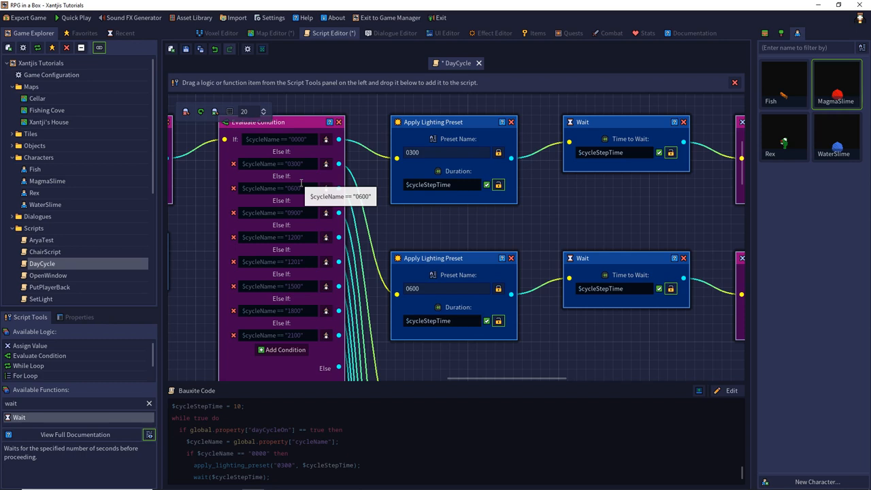
pyautogui.moveTo(375, 188)
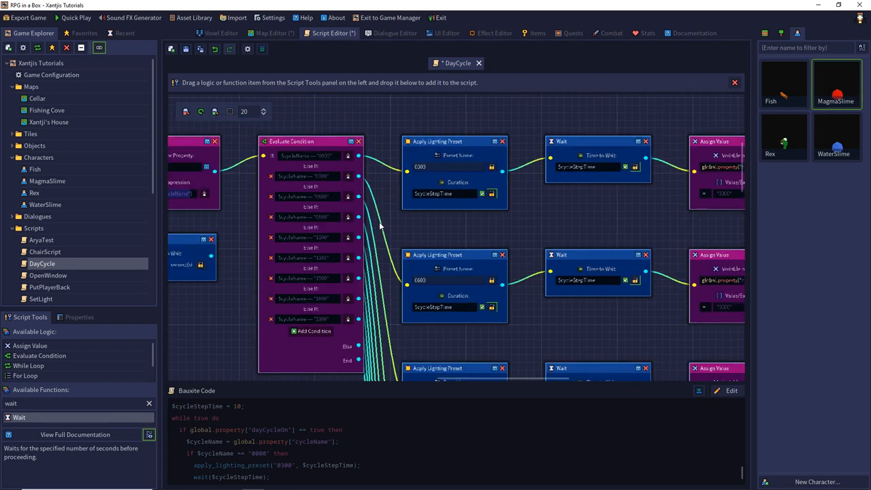
pyautogui.moveTo(401, 231)
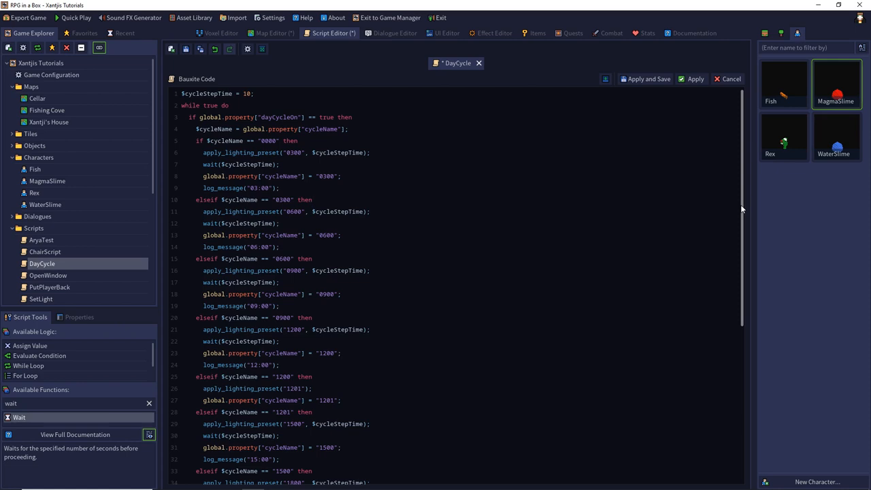
# Read through the full DayCycle code, save the script and start Quick Play.
pyautogui.scroll(-3)
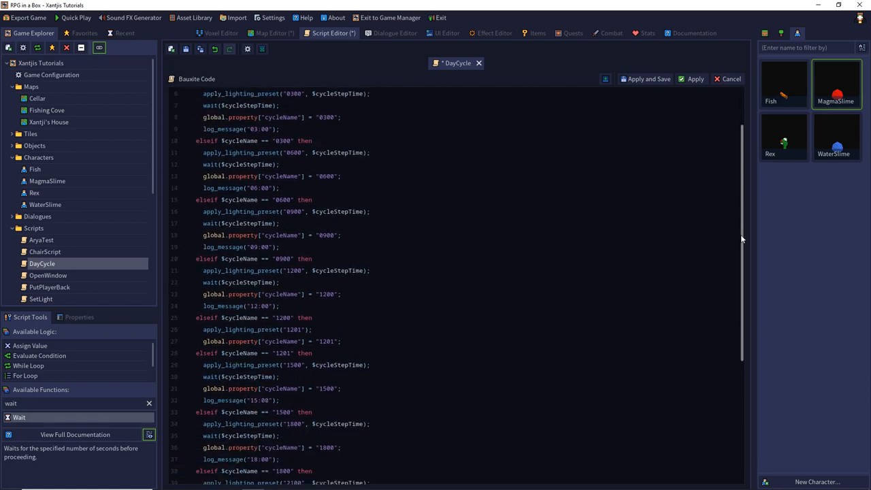
pyautogui.scroll(-3)
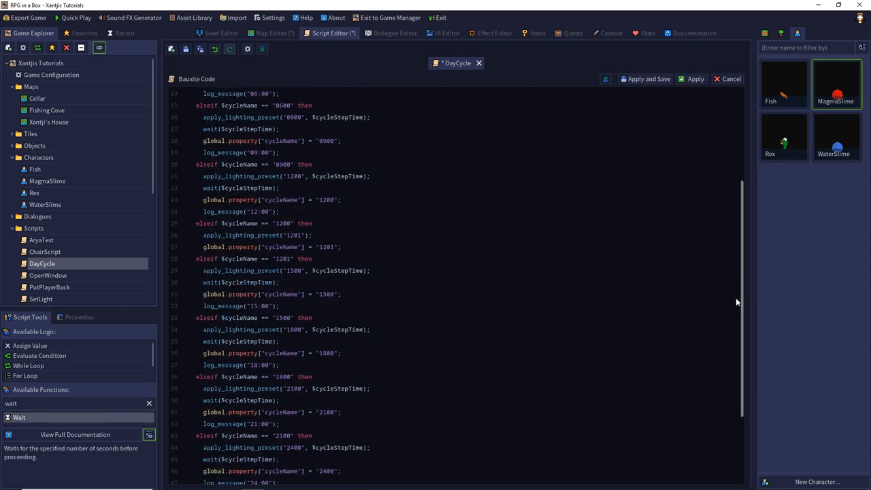
pyautogui.scroll(-3)
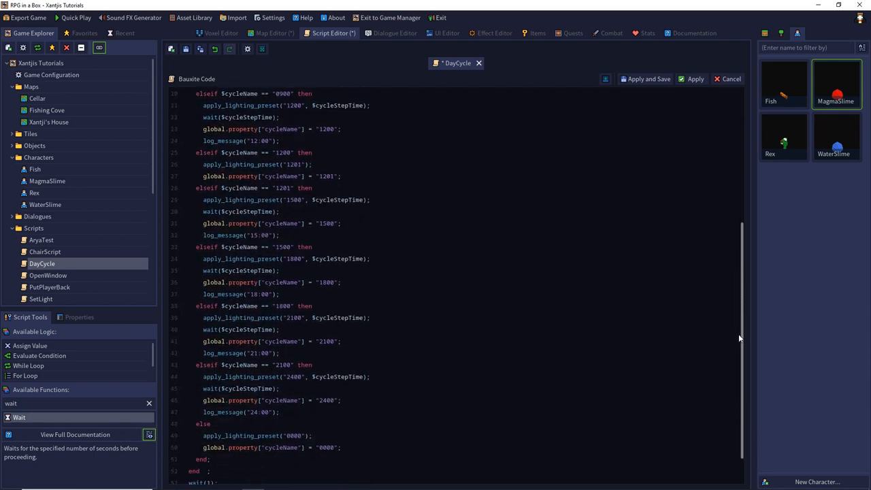
pyautogui.scroll(-3)
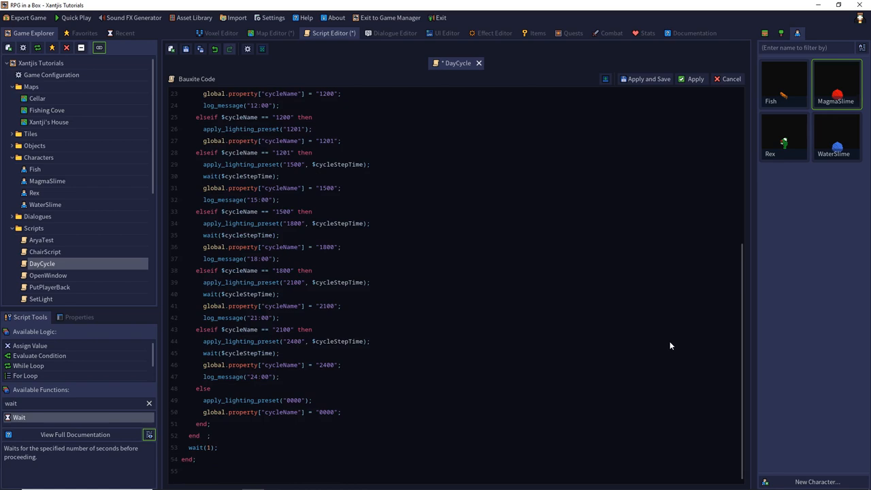
pyautogui.moveTo(555, 337)
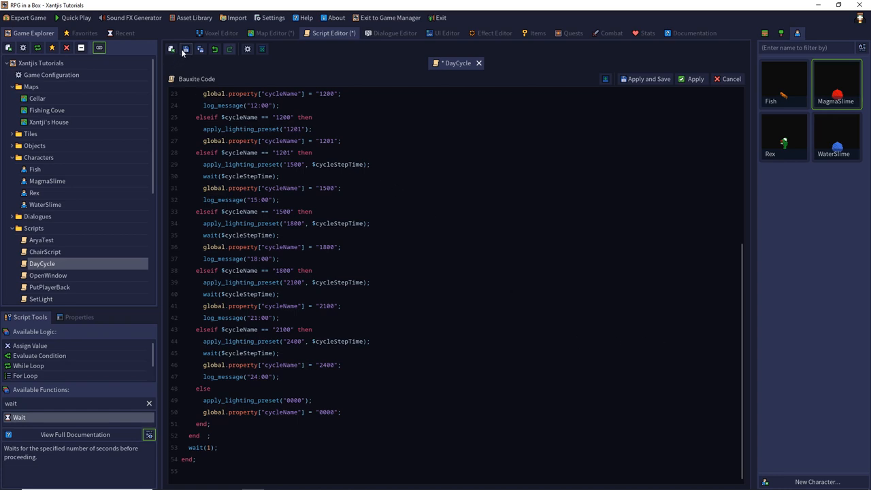
pyautogui.click(645, 79)
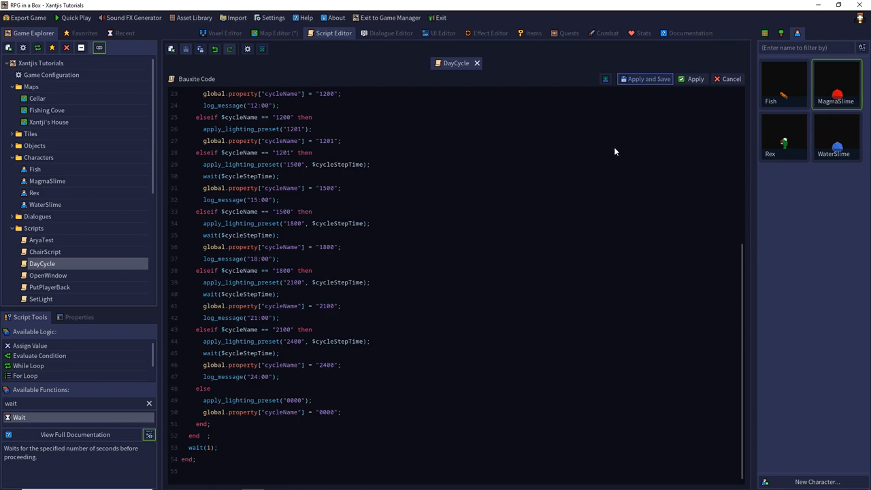
pyautogui.click(645, 79)
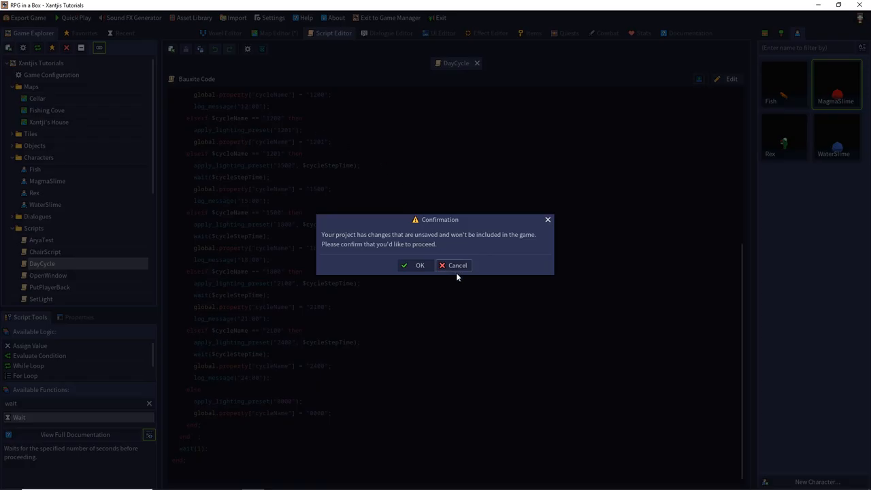
# Dismiss the unsaved-changes warning, Quick Play and begin a New Game.
pyautogui.click(415, 264)
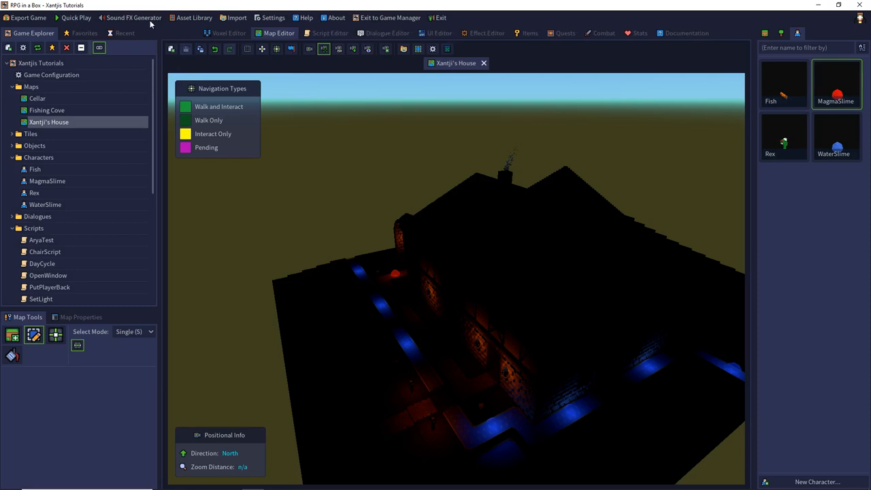
pyautogui.click(52, 75)
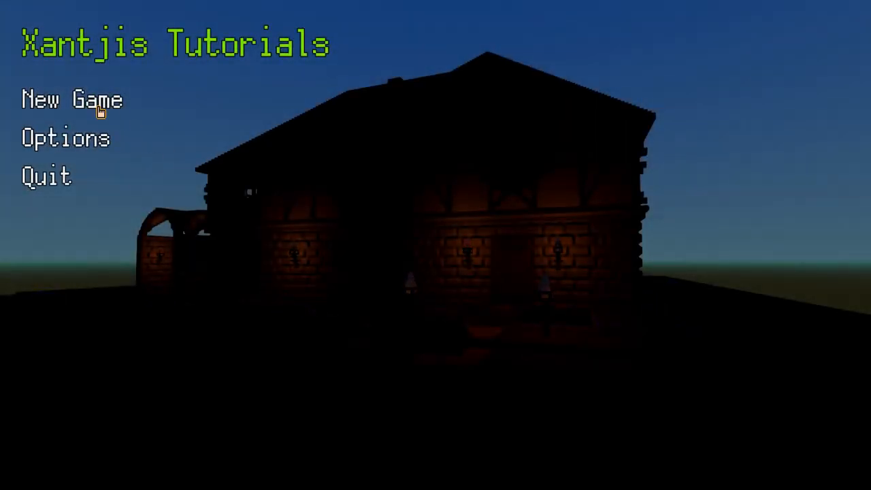
pyautogui.click(71, 99)
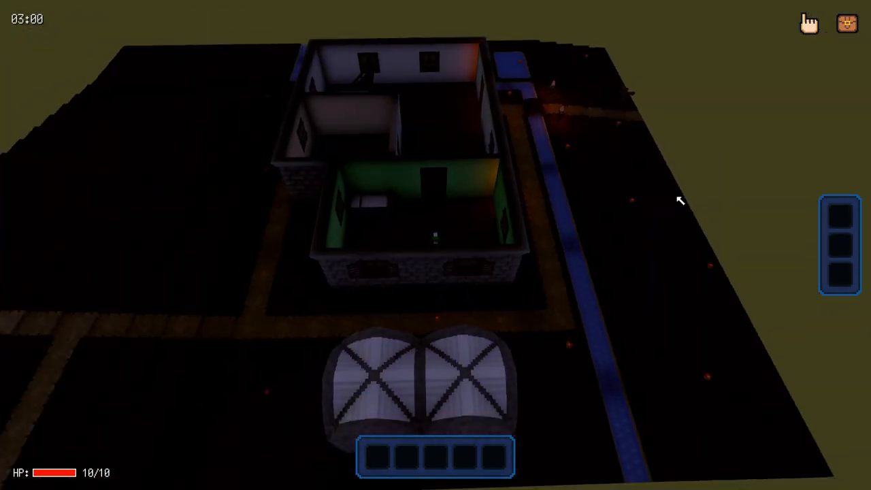
# Bring up the in-game debug console with the tilde key during the test run.
pyautogui.press('`')
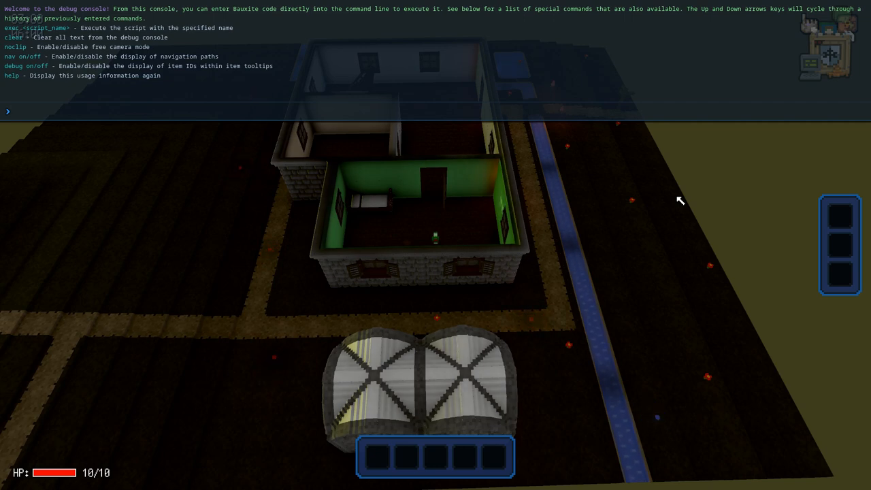
# Print global.property("dayCycleOn") in the console, which returns true.
pyautogui.write('print()')
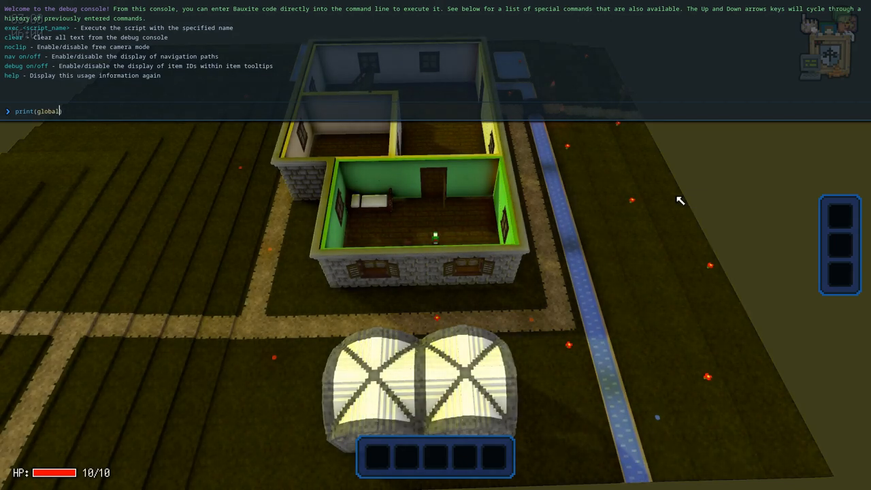
pyautogui.write('.property["')
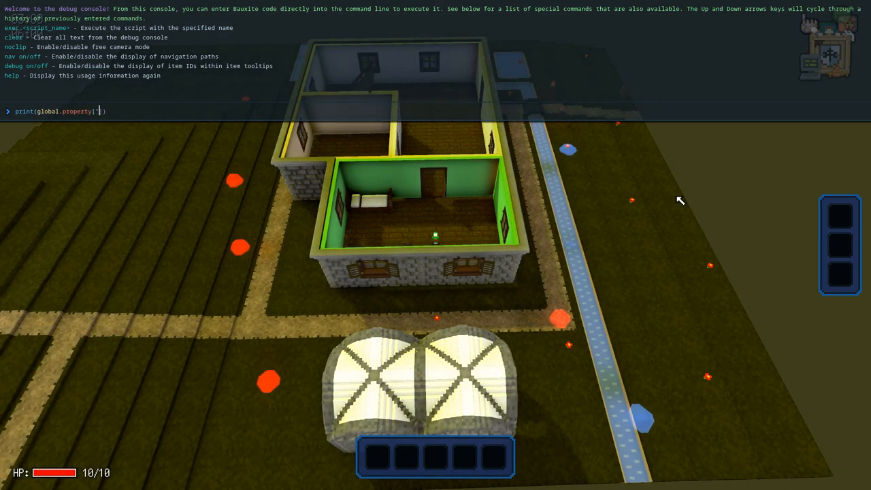
pyautogui.write('dayCycleOn')
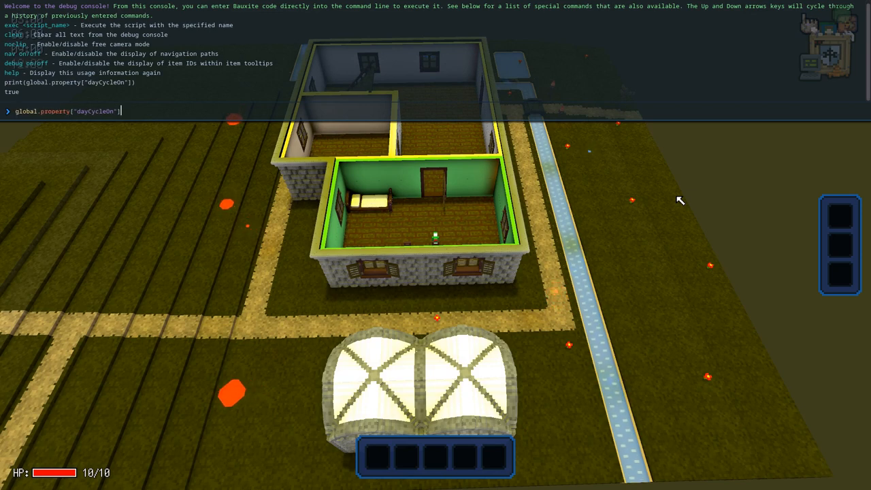
# Attempt dayCycleOn = off (rejected), then begin retyping the value as false.
pyautogui.write('= off')
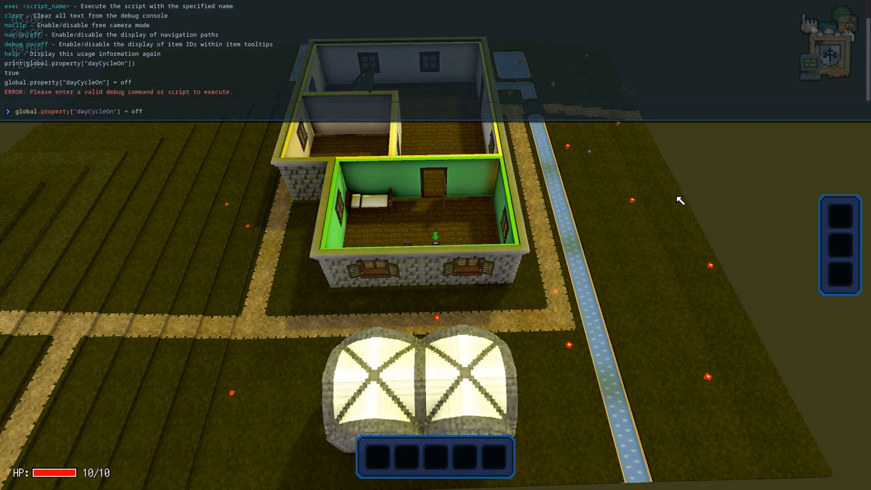
pyautogui.write('fa')
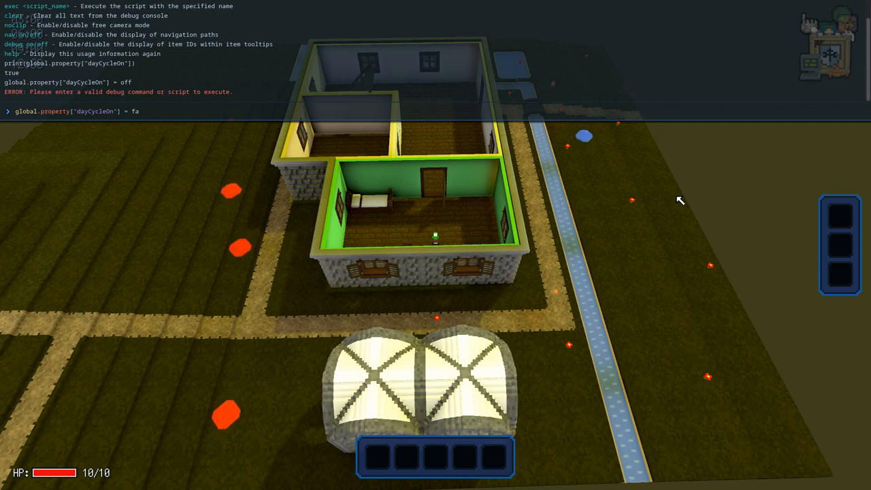